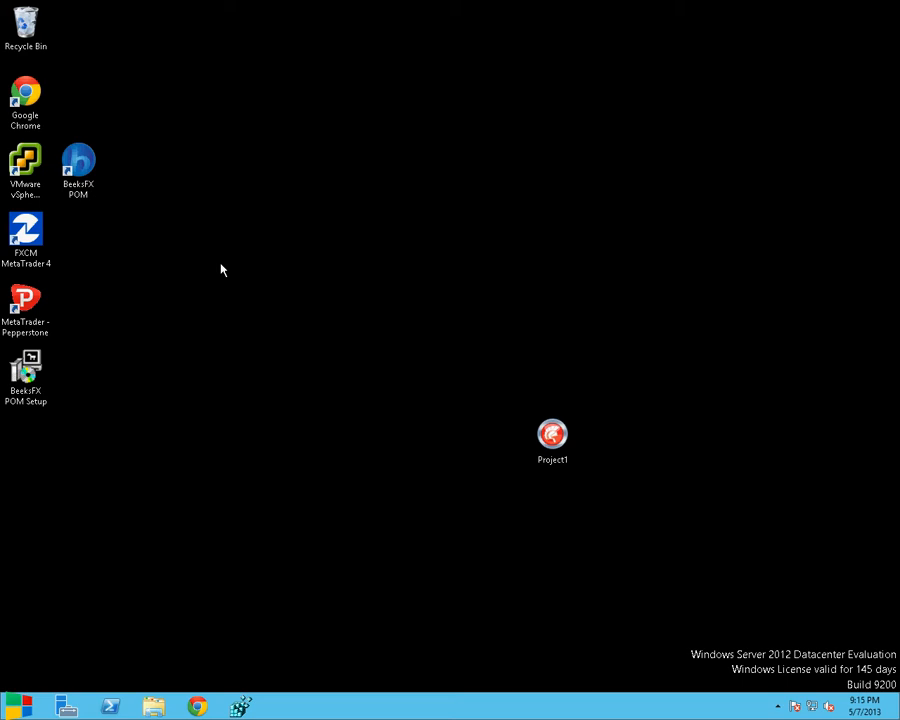
mouse_move(528, 7)
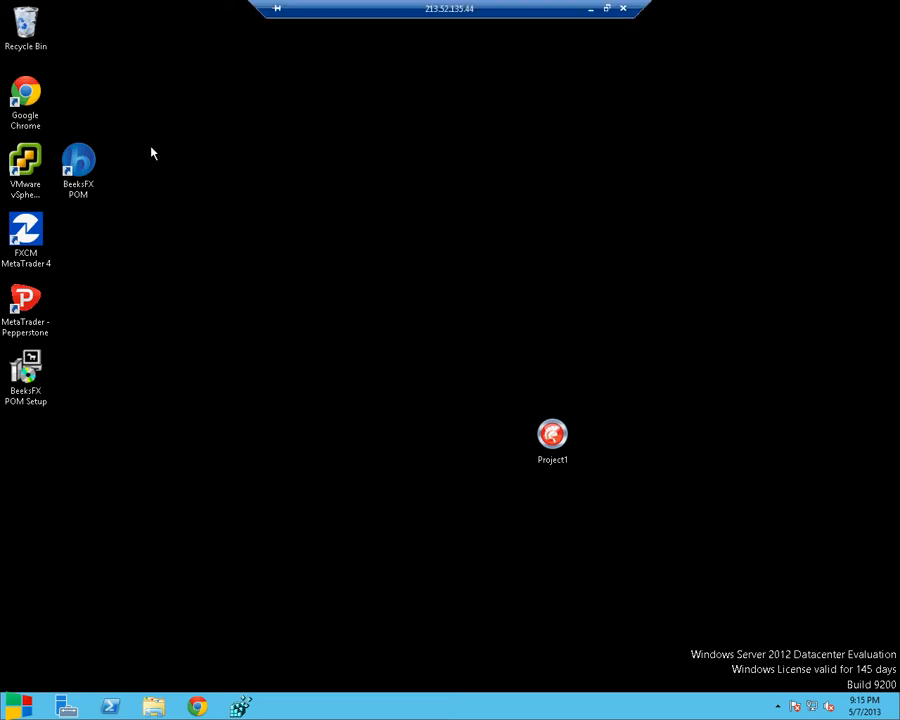
Launch BeeksFX POM and enable Load At Start Up, authorising with the Administrator password
click(78, 168)
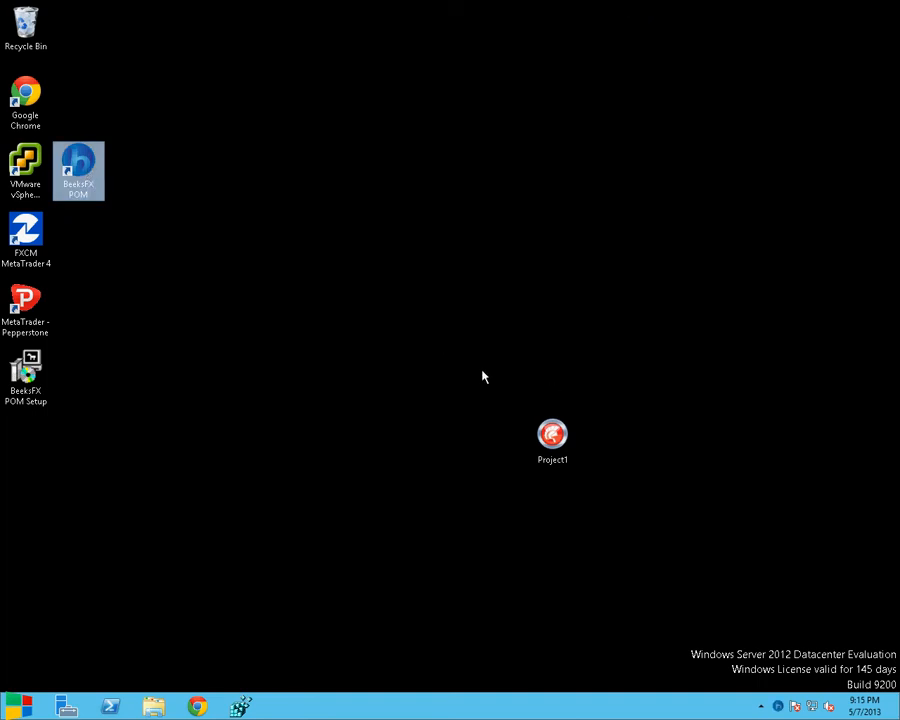
double_click(78, 170)
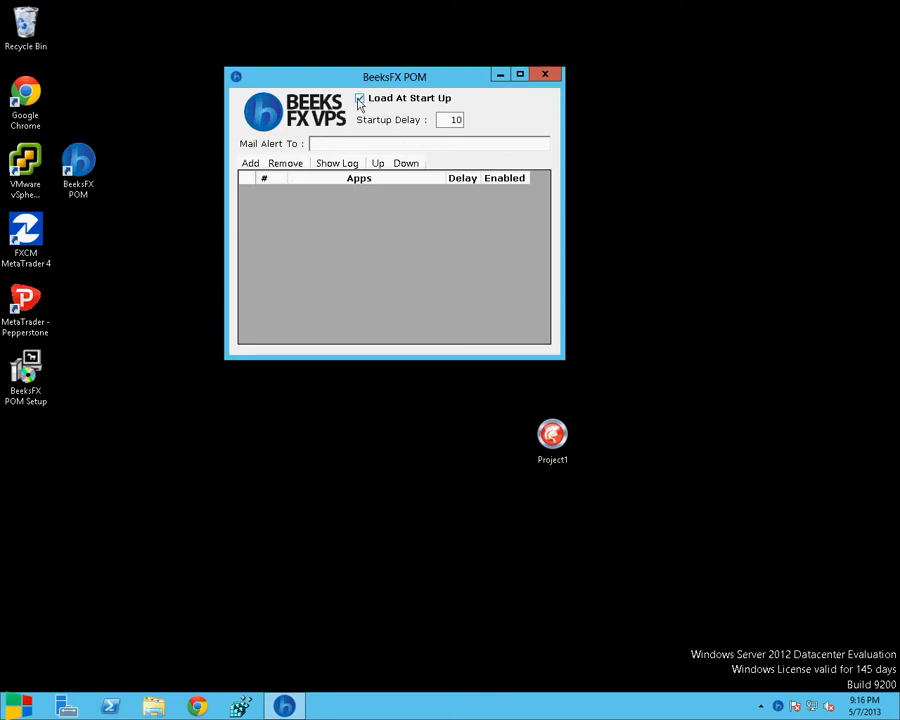
click(359, 98)
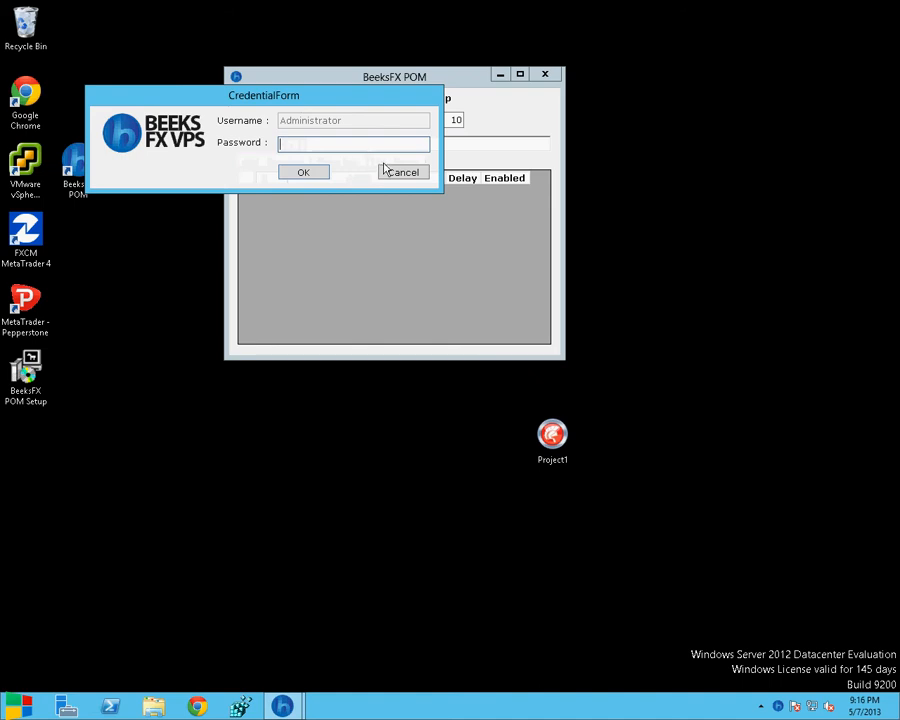
drag(263, 95, 333, 227)
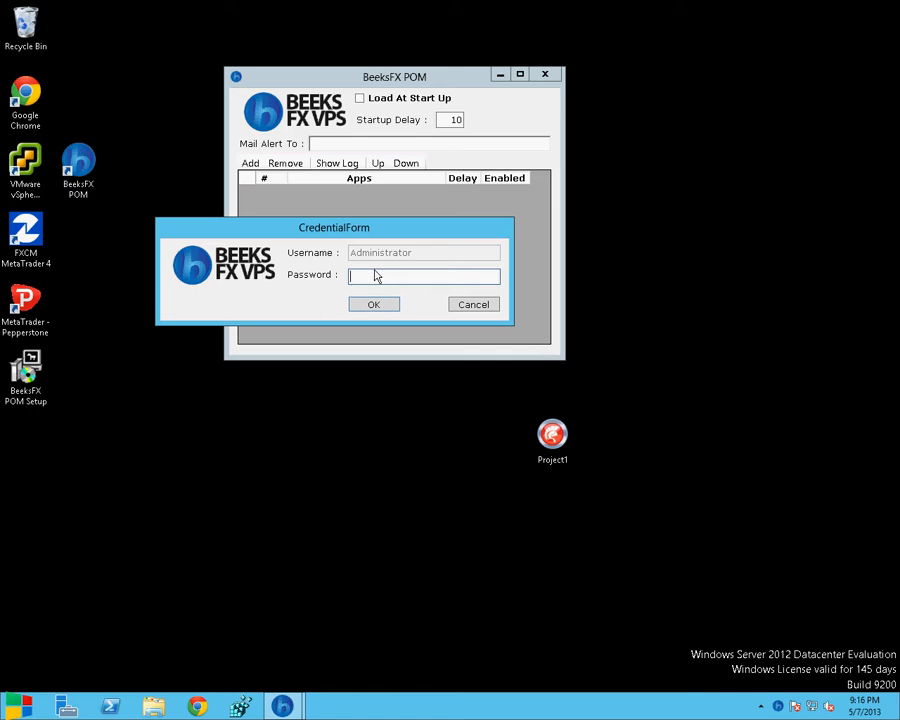
click(373, 304)
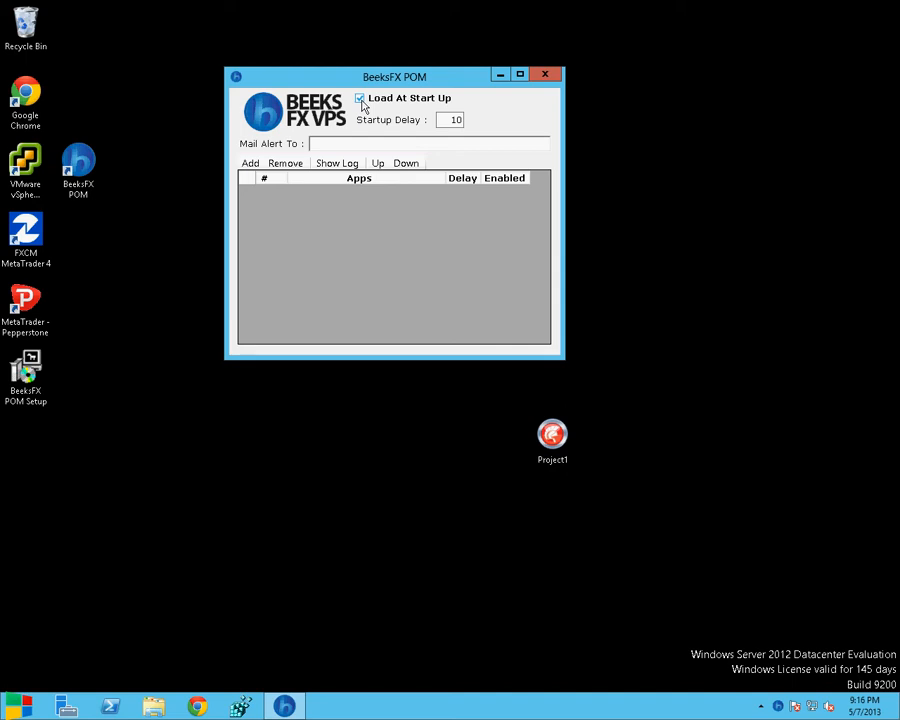
Add FXCM MetaTrader 4 and MetaTrader Pepperstone to the Apps list, each enabled with 10-second delay
click(359, 98)
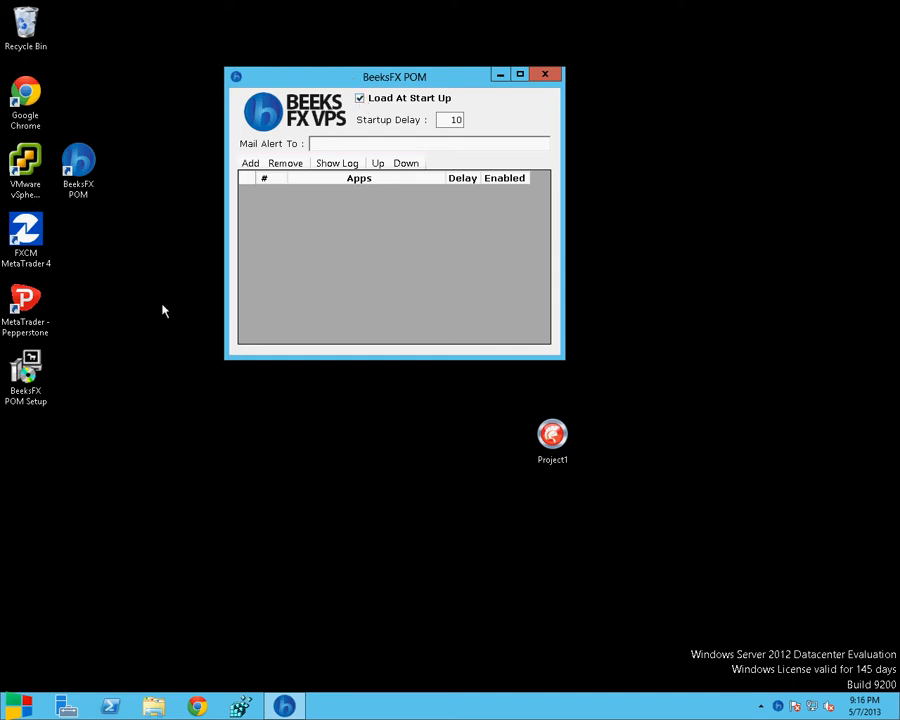
mouse_move(267, 97)
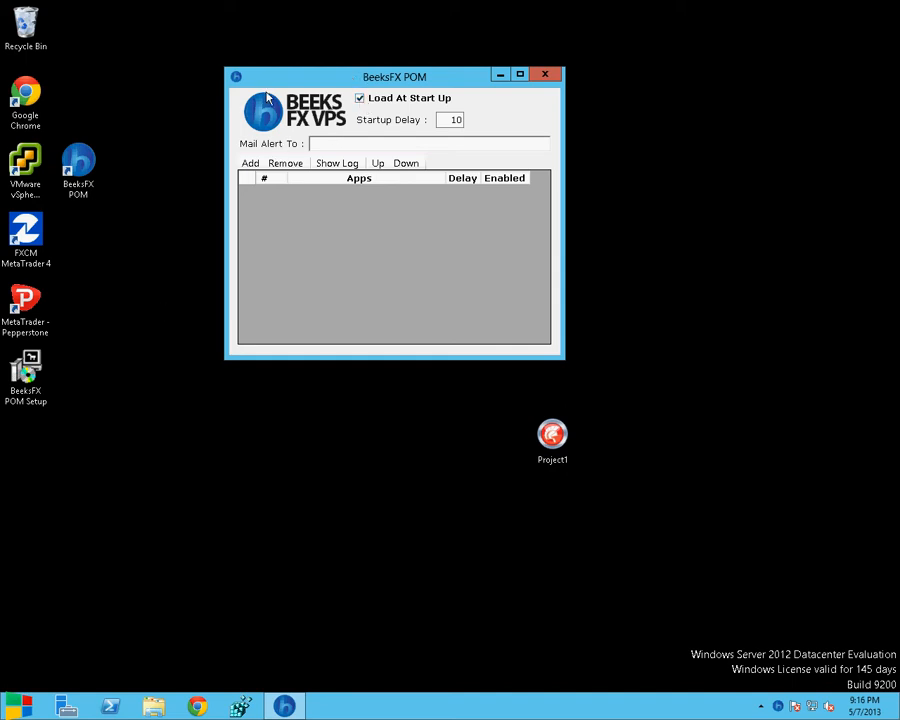
mouse_move(47, 232)
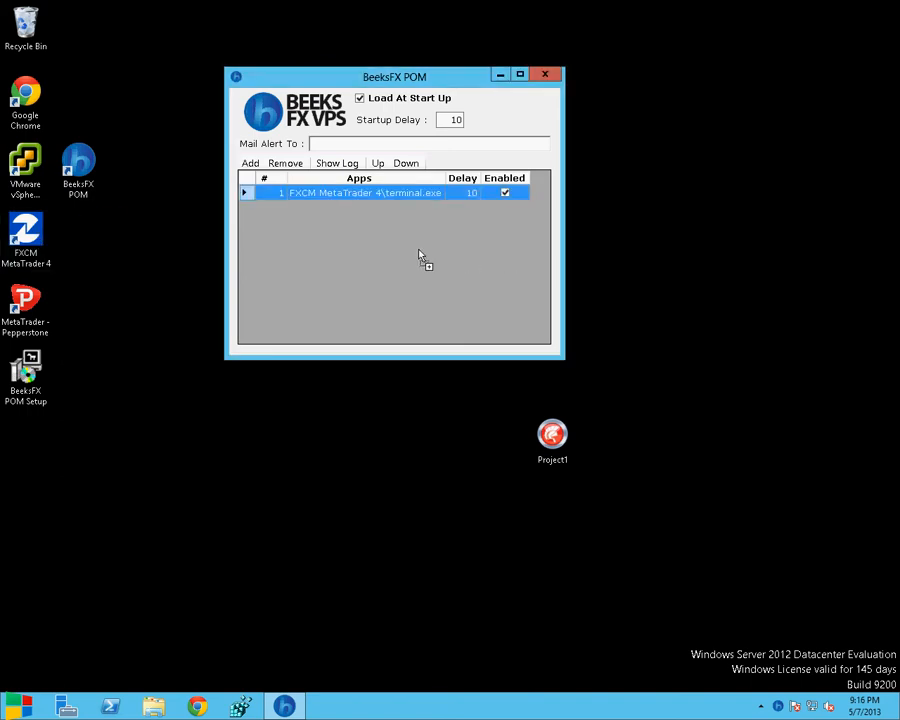
mouse_move(315, 275)
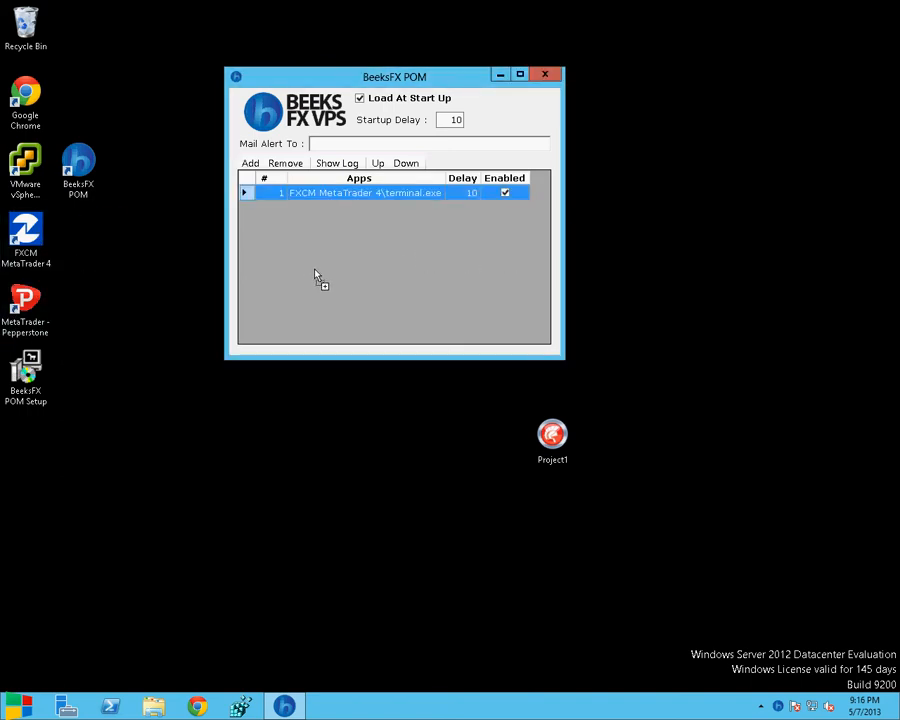
click(250, 162)
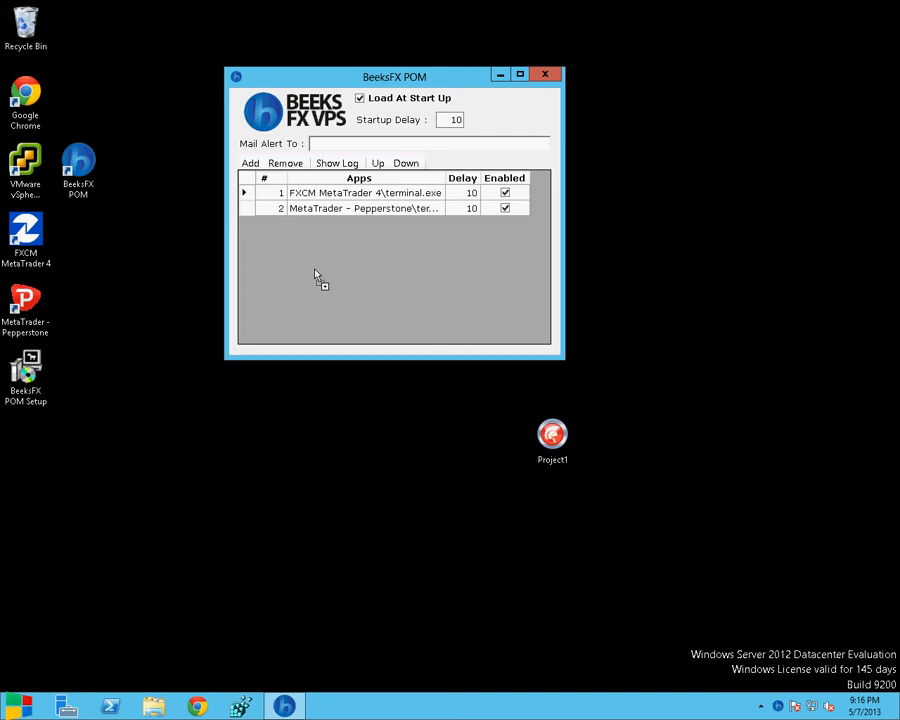
mouse_move(316, 274)
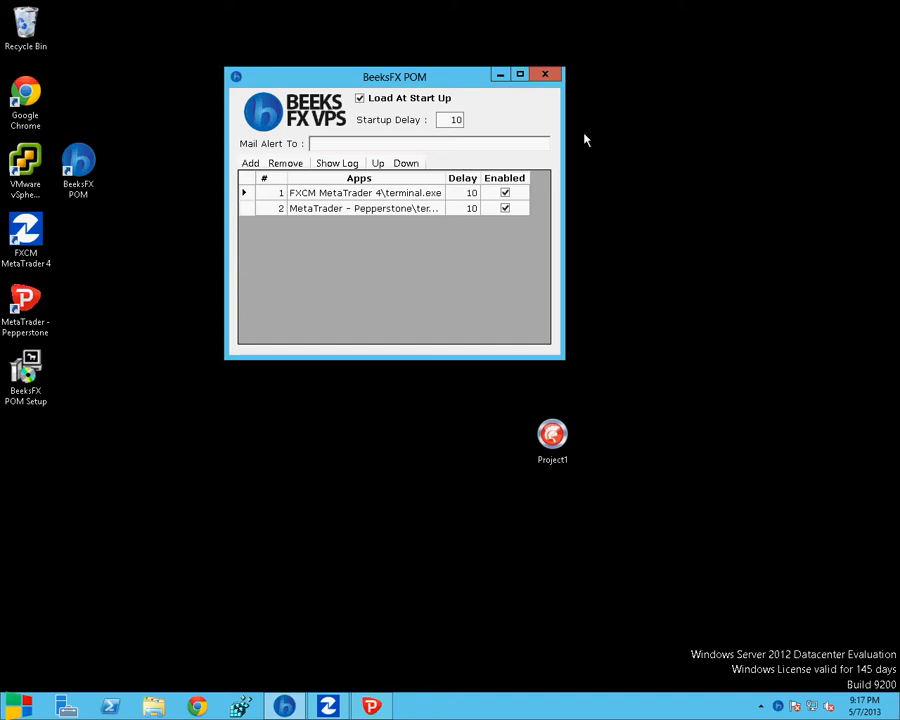
click(451, 120)
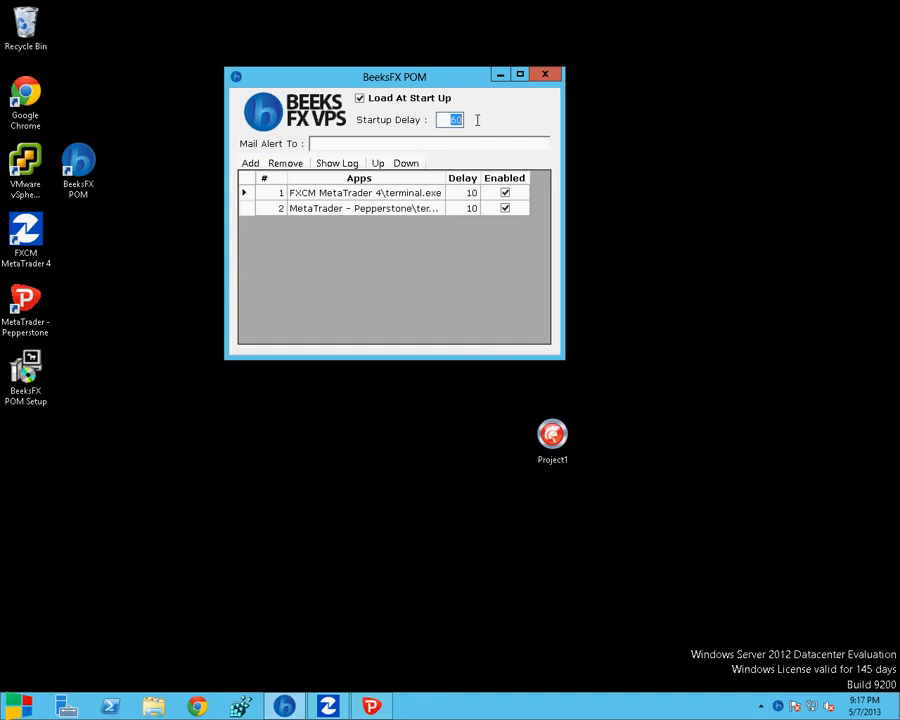
text(3)
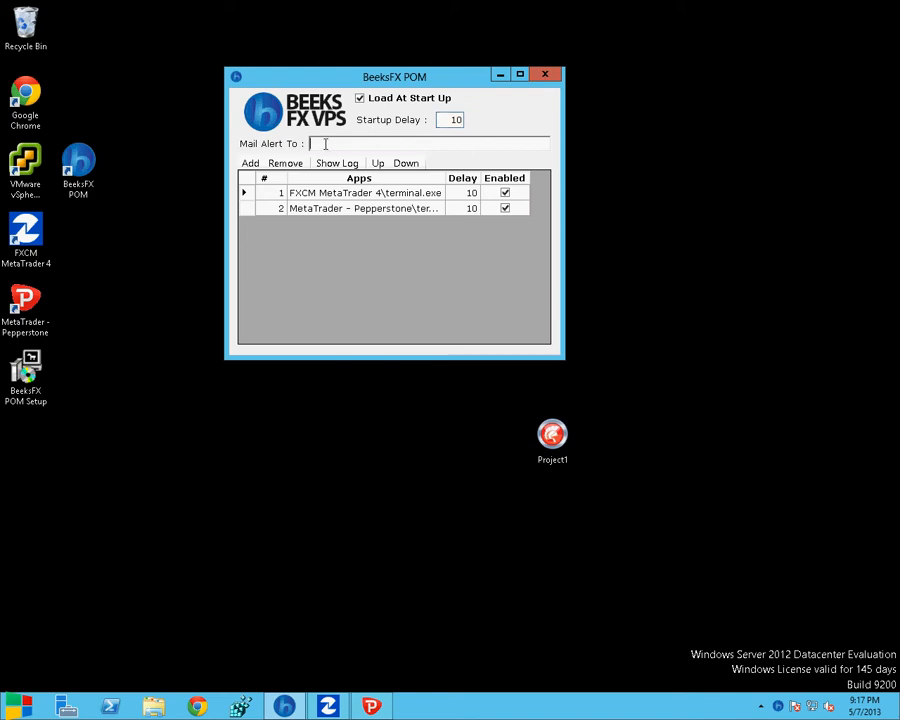
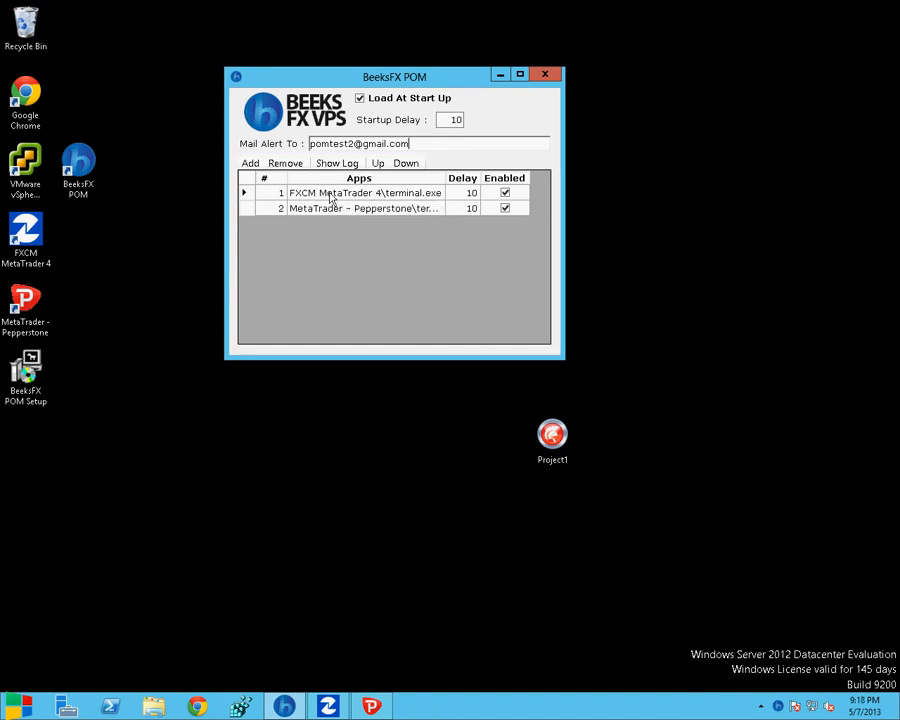
mouse_move(315, 208)
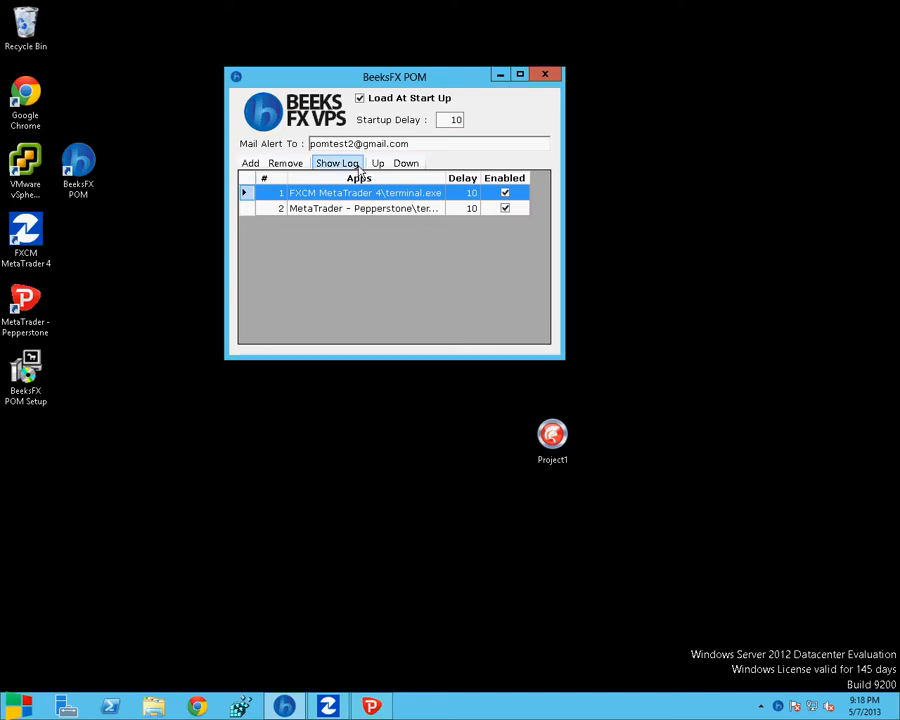
mouse_move(378, 163)
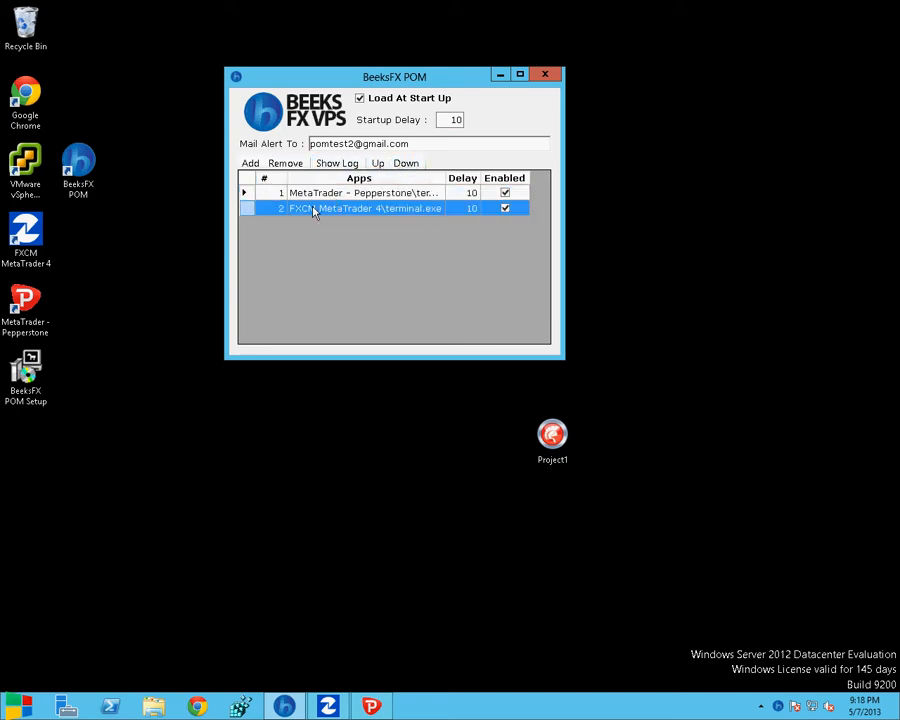
Select the Pepperstone entry, view the activity log, then clear it and confirm
click(360, 192)
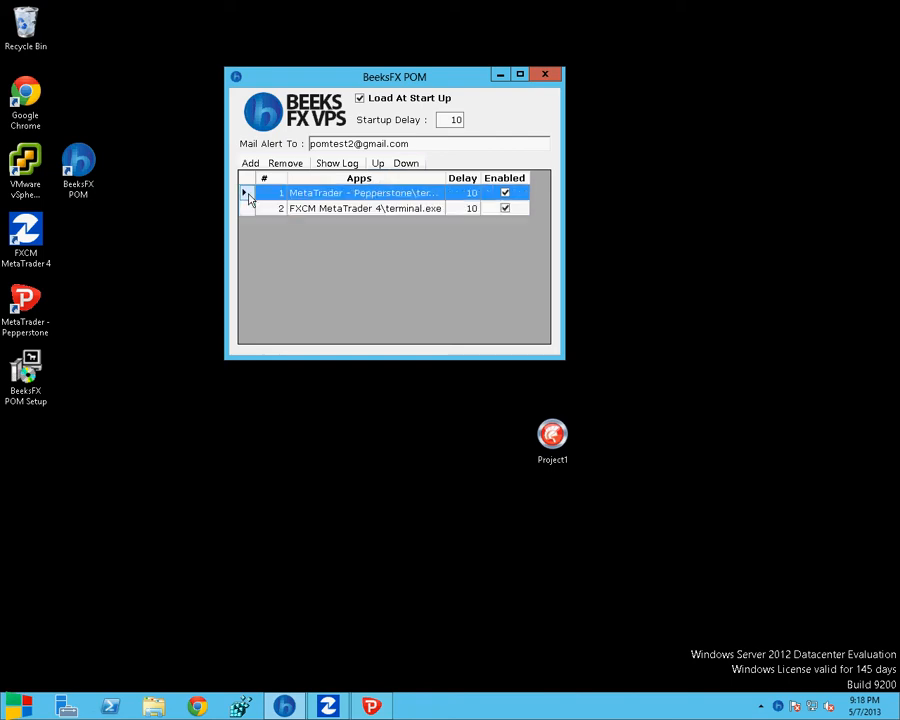
click(336, 163)
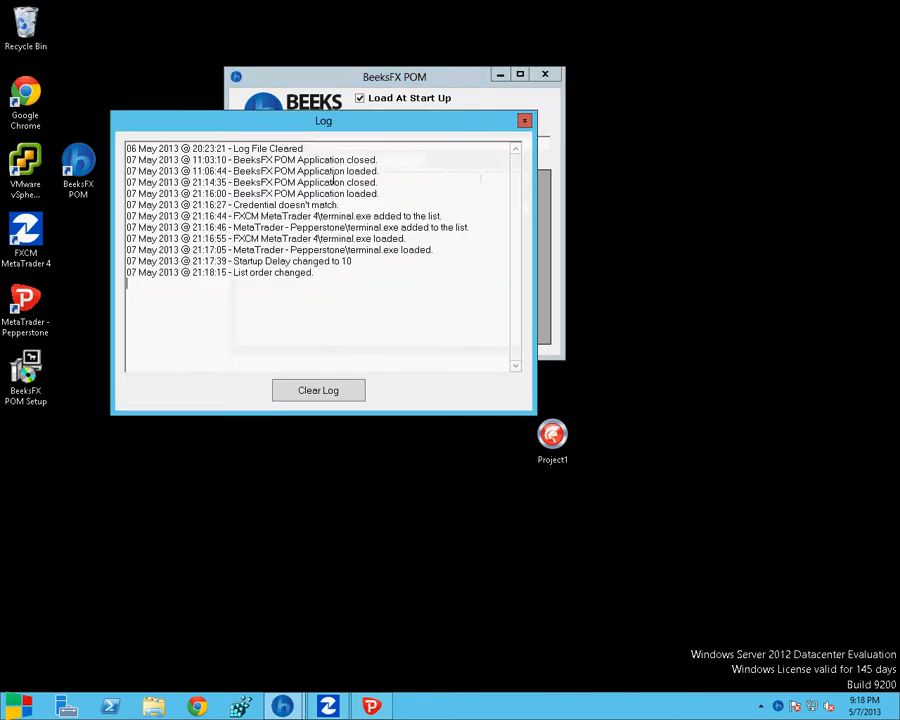
mouse_move(278, 363)
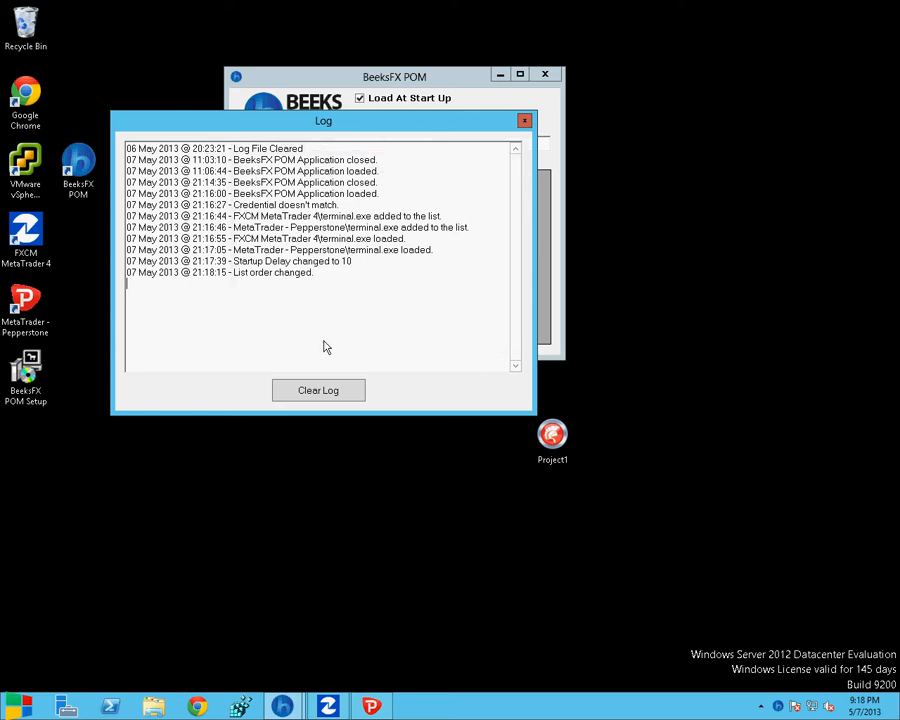
mouse_move(272, 260)
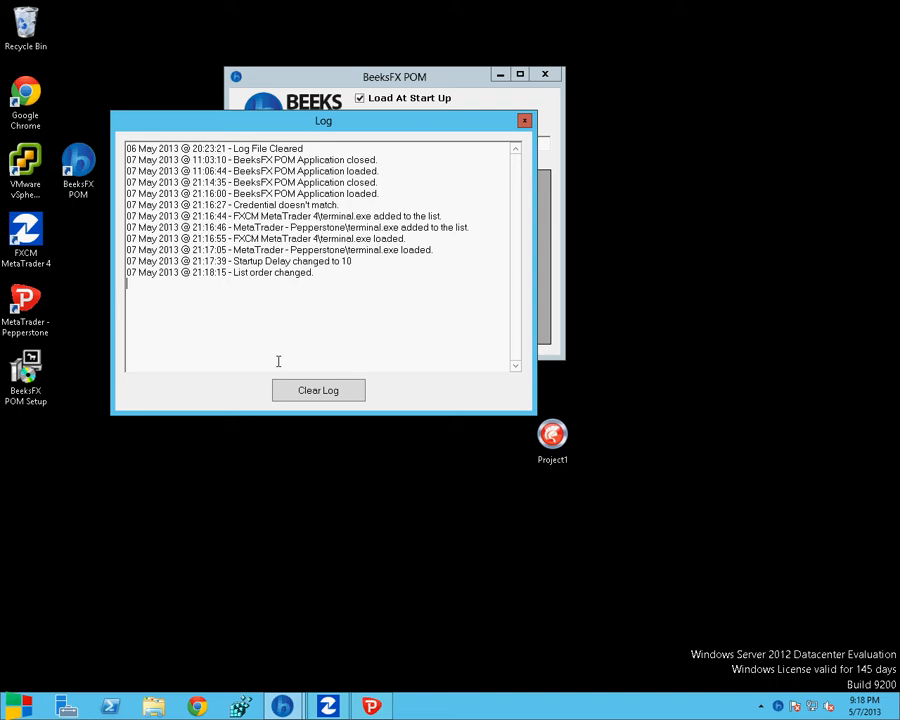
click(318, 390)
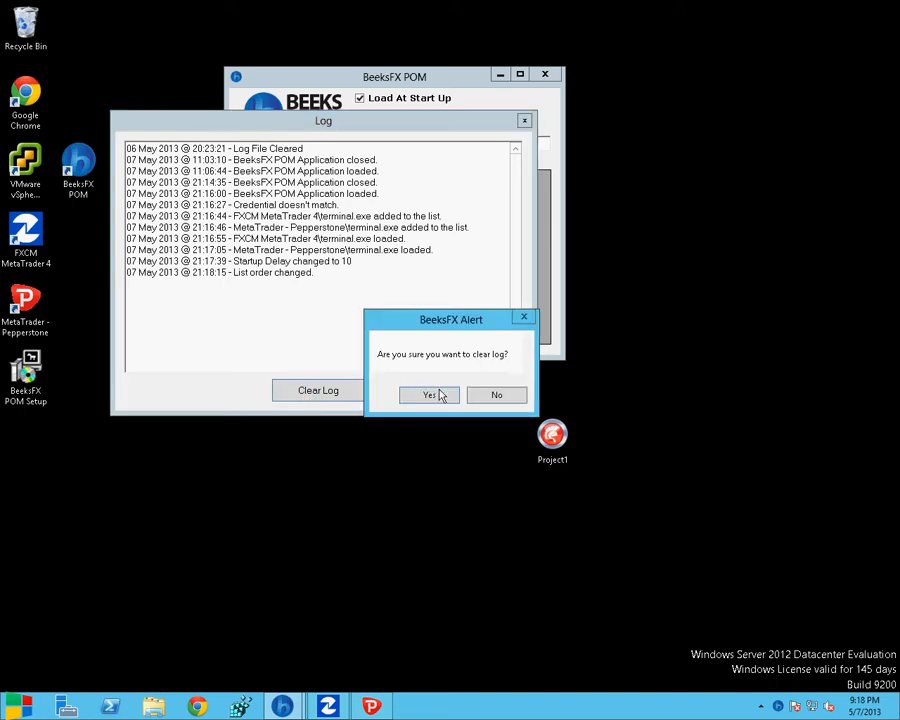
click(430, 394)
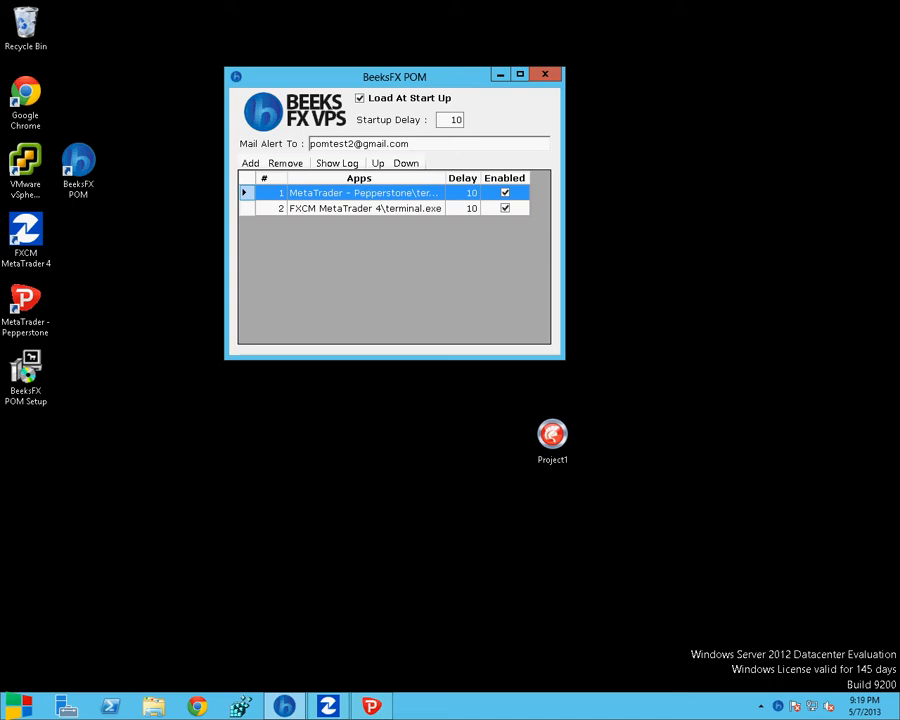
mouse_move(895, 585)
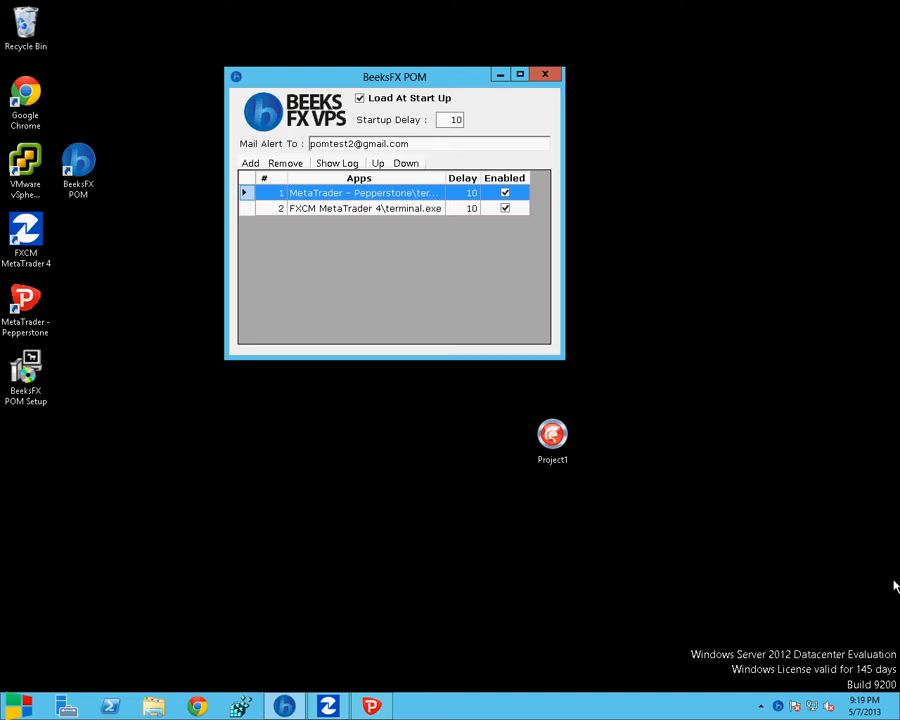
mouse_move(572, 530)
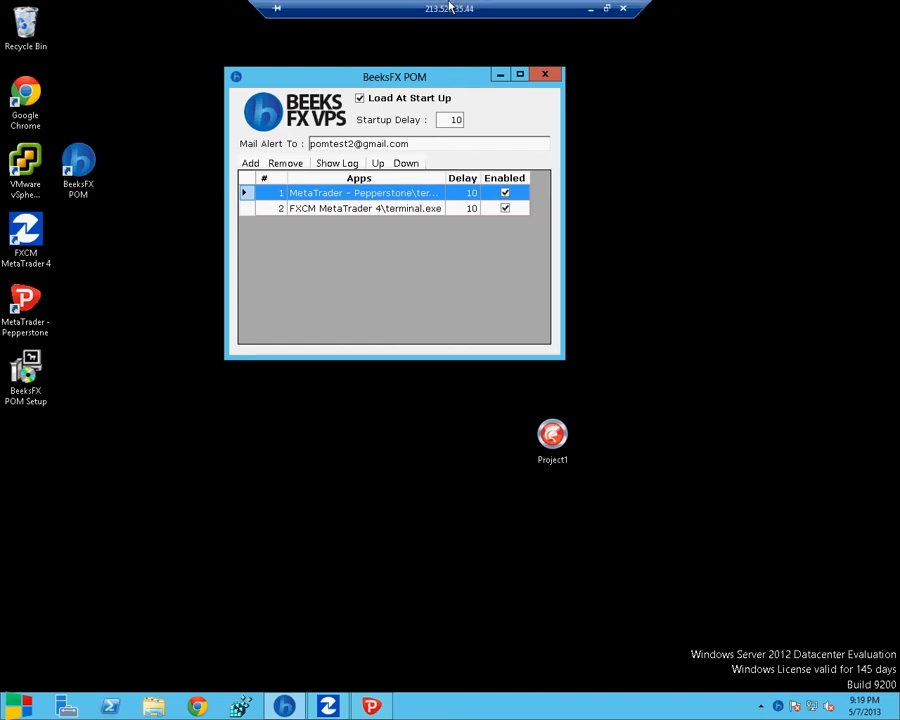
mouse_move(408, 24)
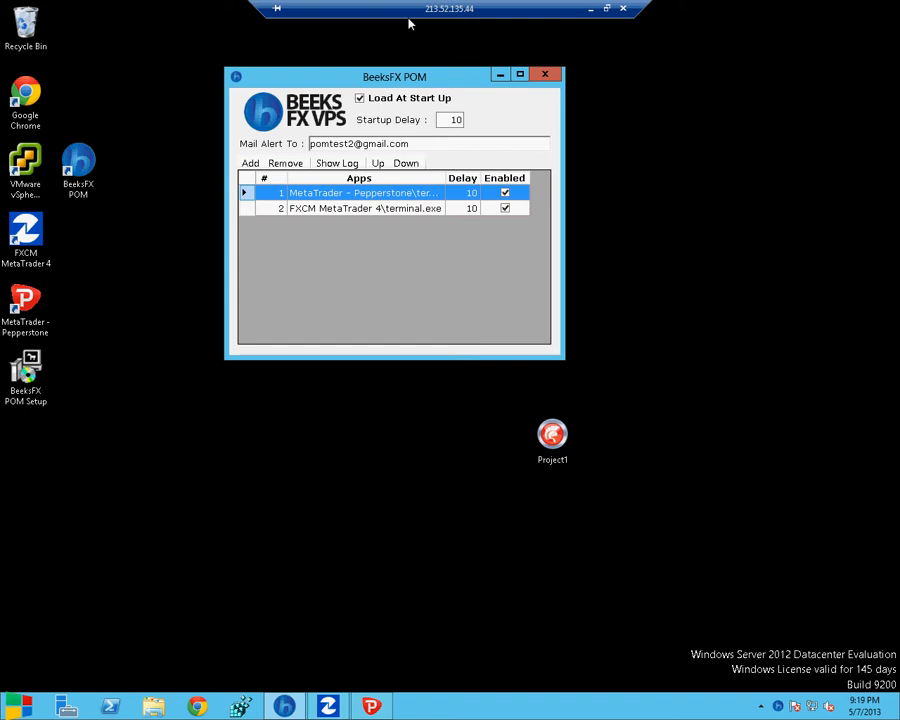
mouse_move(406, 45)
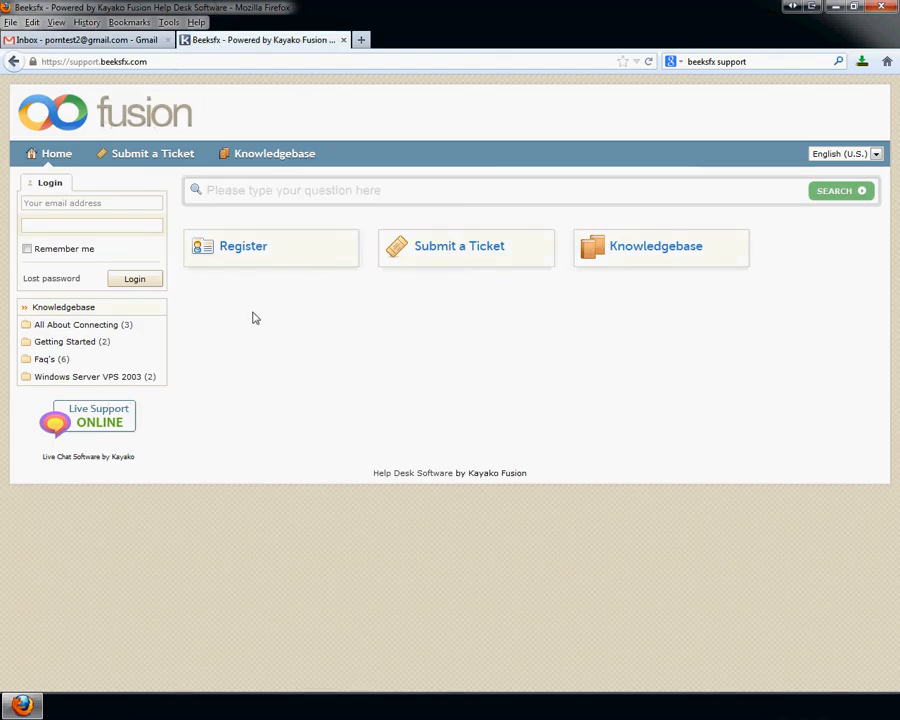
mouse_move(536, 58)
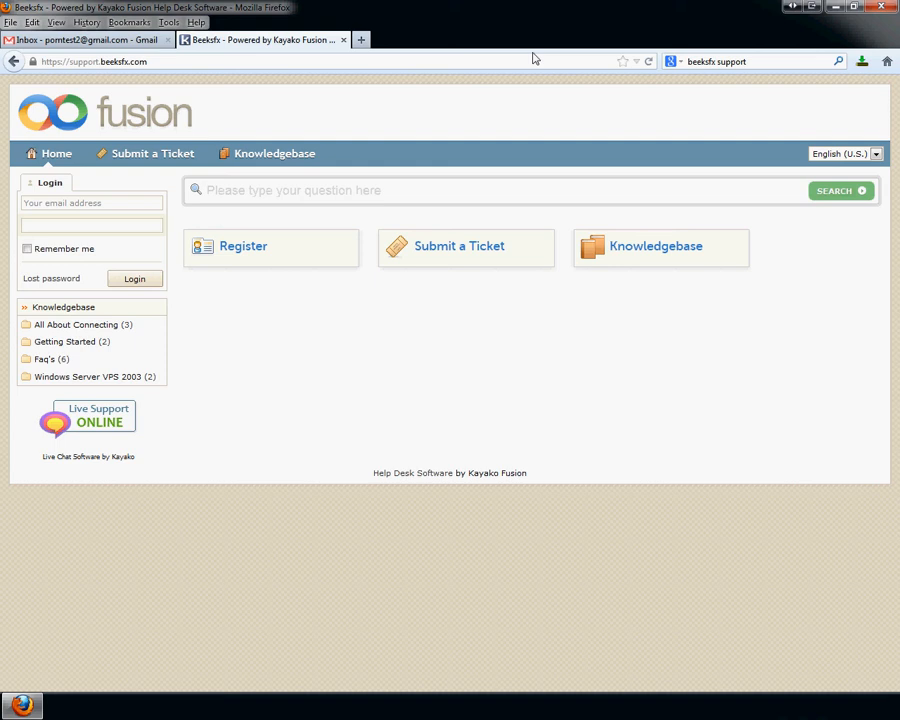
mouse_move(740, 91)
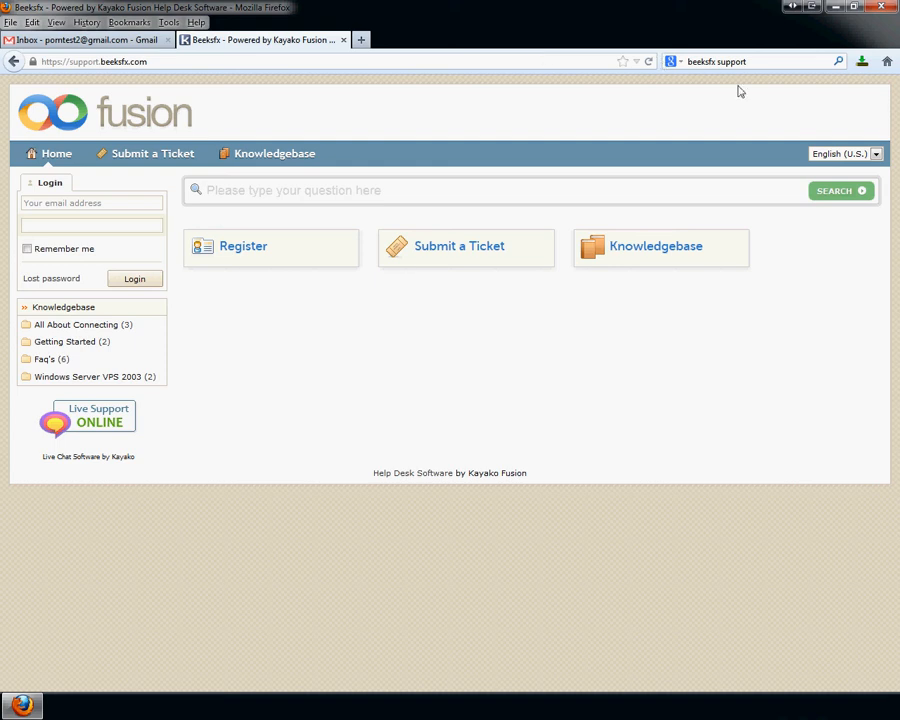
Find the support.beeksfx.com site via web search and open its Getting Started knowledgebase category
click(717, 61)
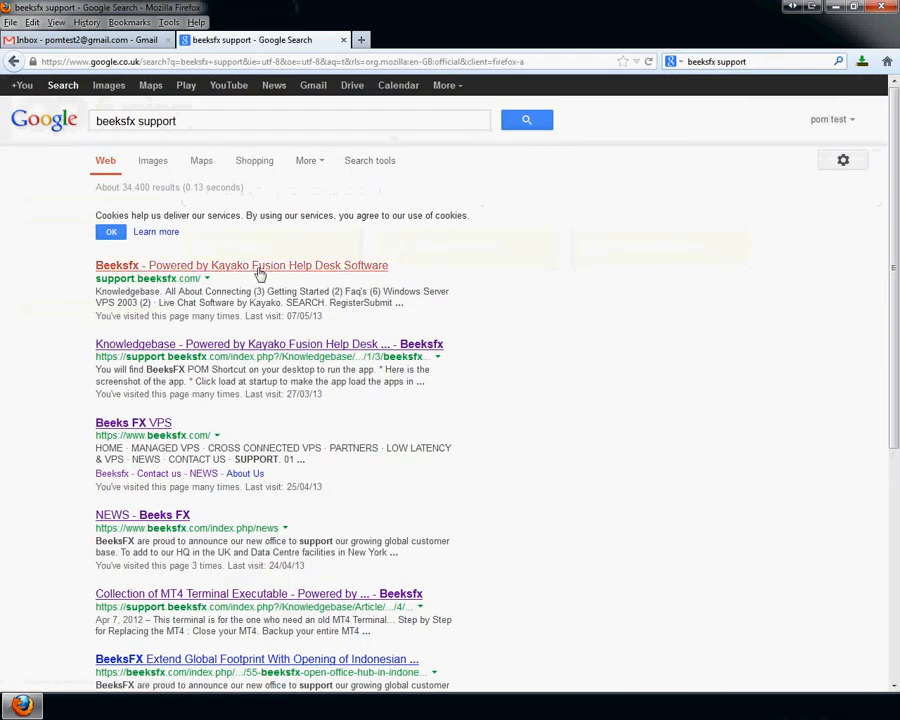
click(241, 265)
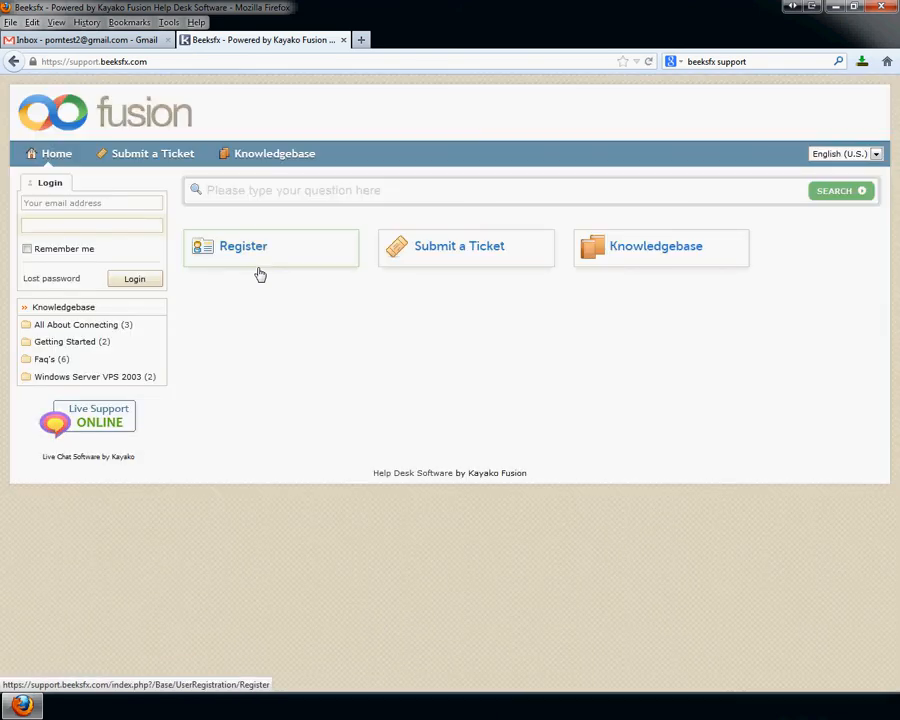
click(64, 341)
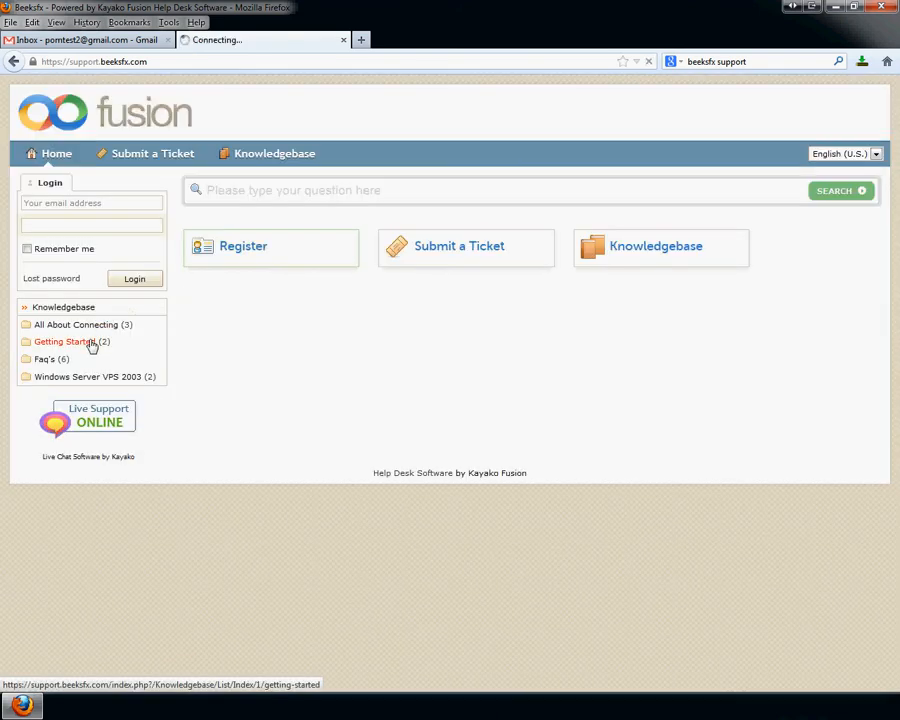
click(63, 341)
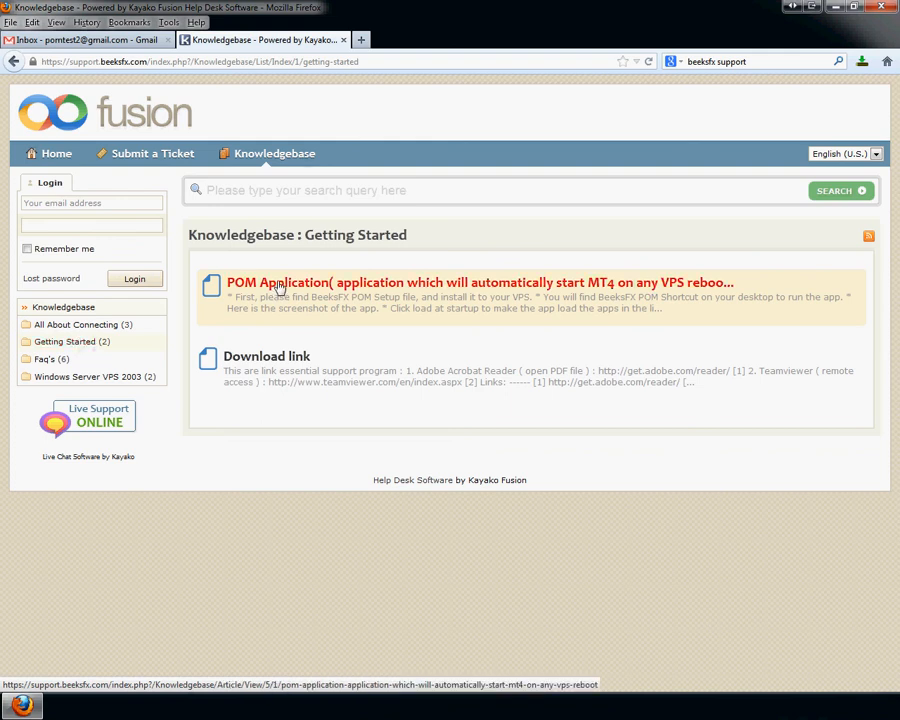
Open the POM Application article and scroll through its setup steps to the attachments
click(478, 282)
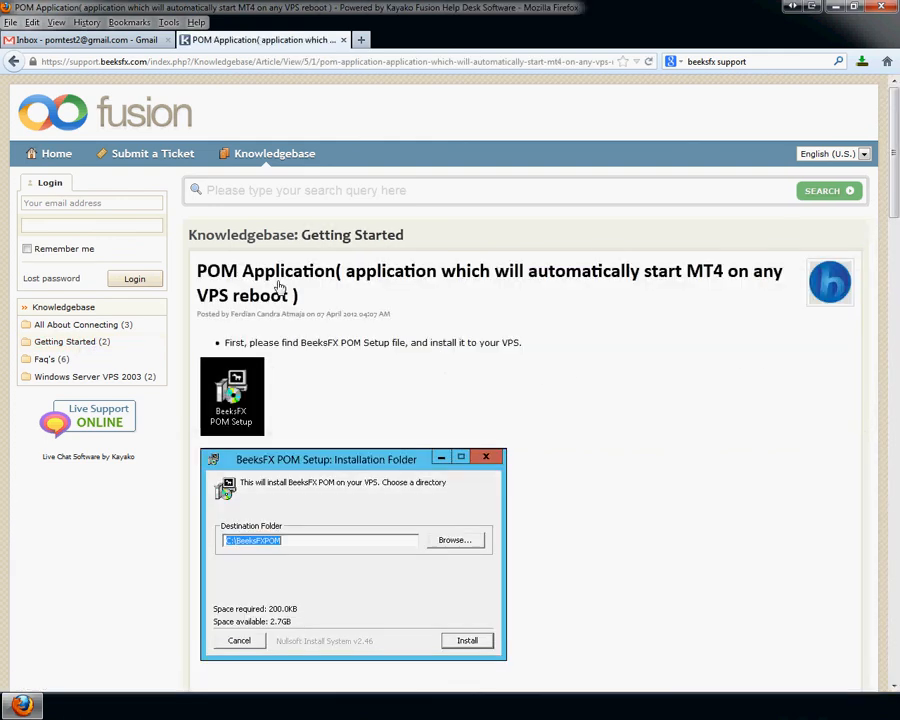
scroll(down, 3)
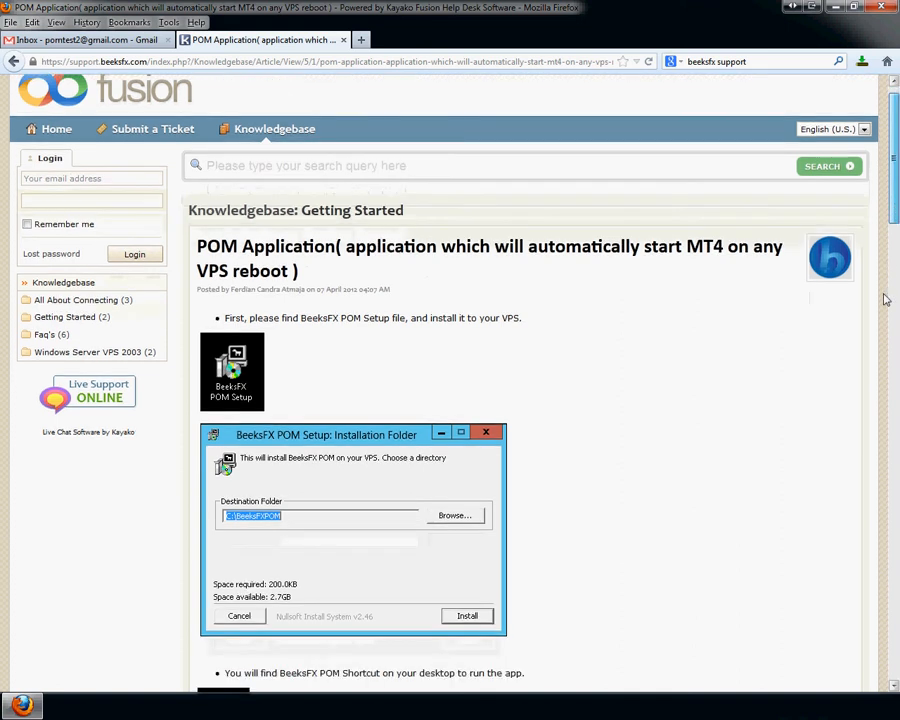
scroll(down, 3)
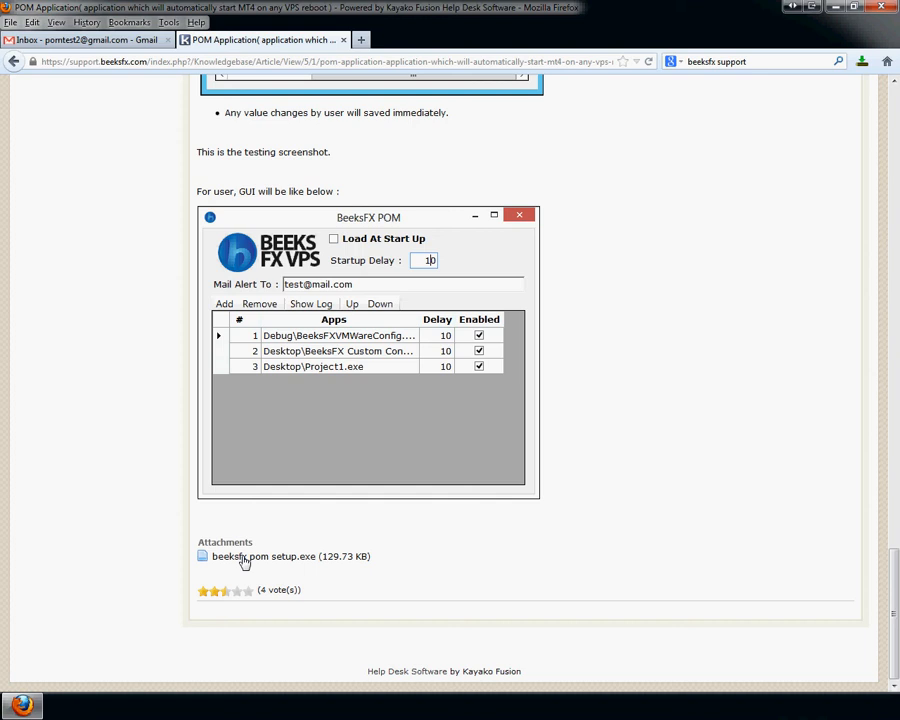
scroll(down, 3)
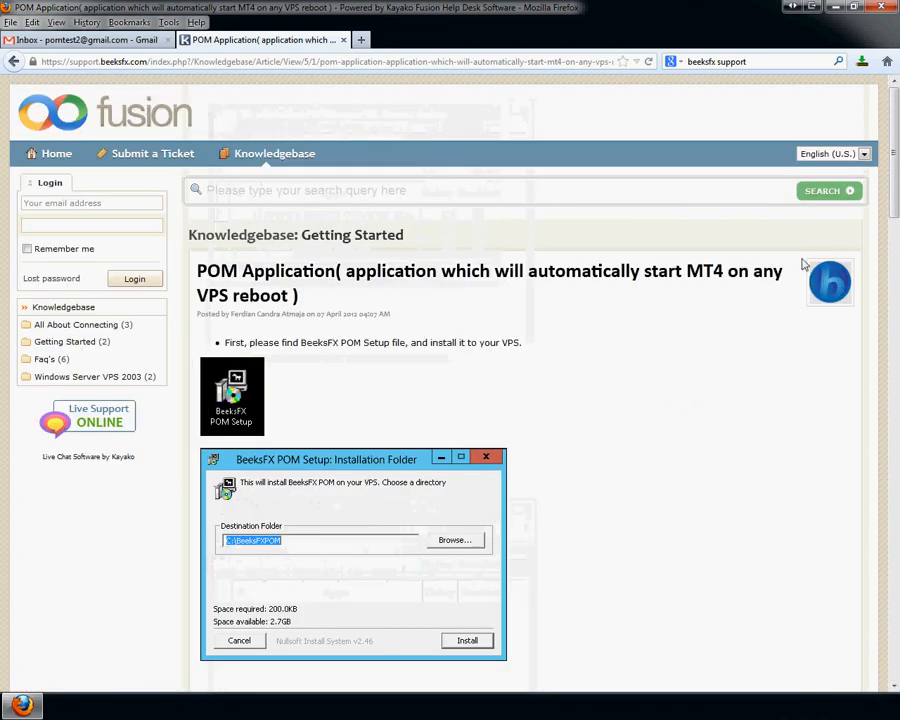
mouse_move(695, 140)
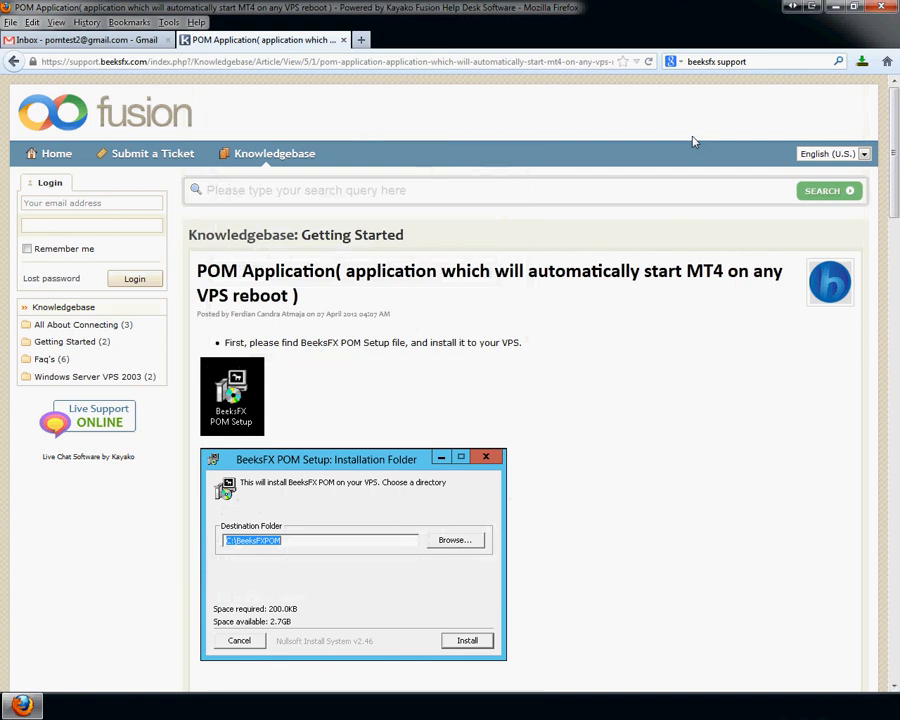
mouse_move(644, 56)
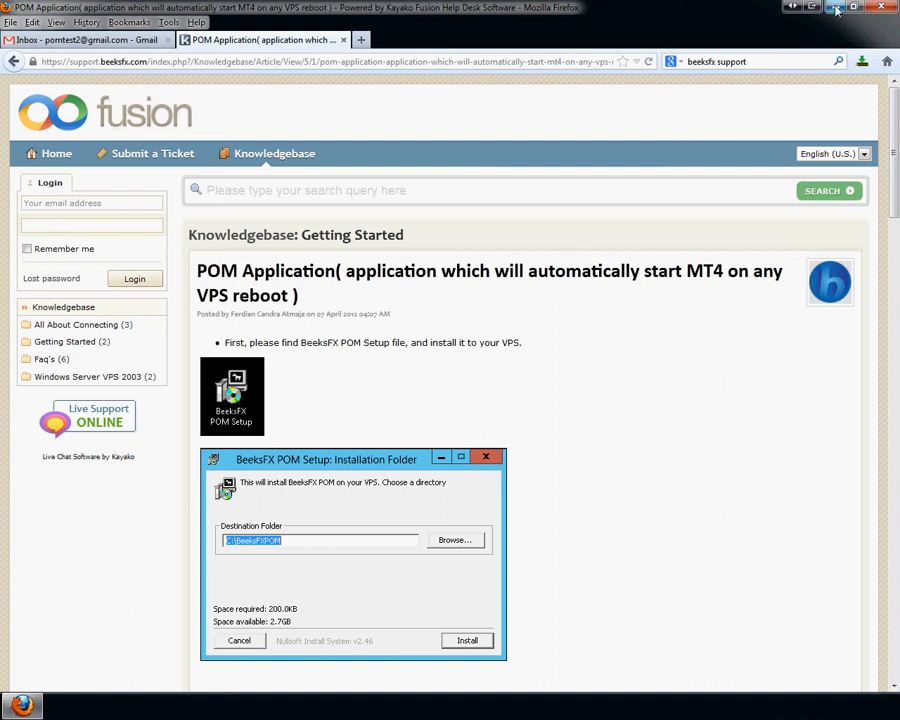
mouse_move(835, 8)
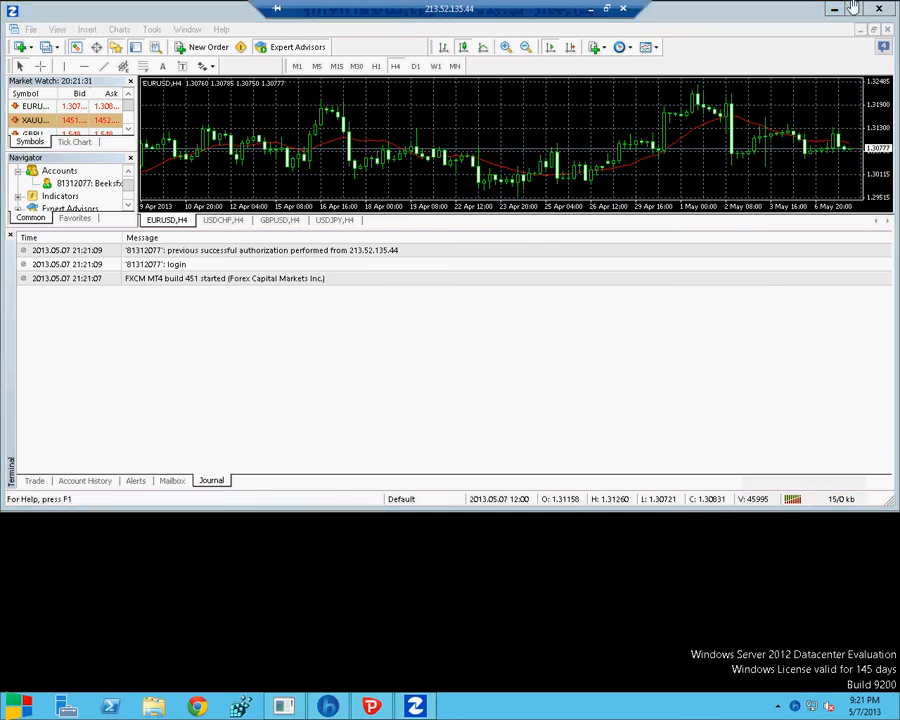
mouse_move(833, 9)
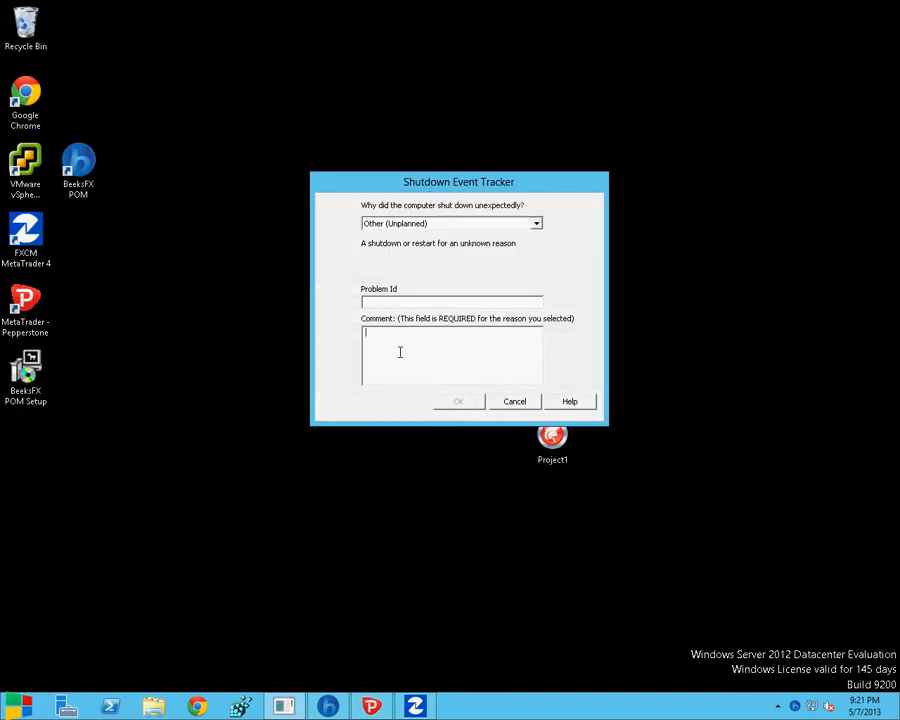
Bring up the logged-in Pepperstone MetaTrader 4 terminal with its OneClickTrading expert advisors
text(sdfgsdfgsdf)
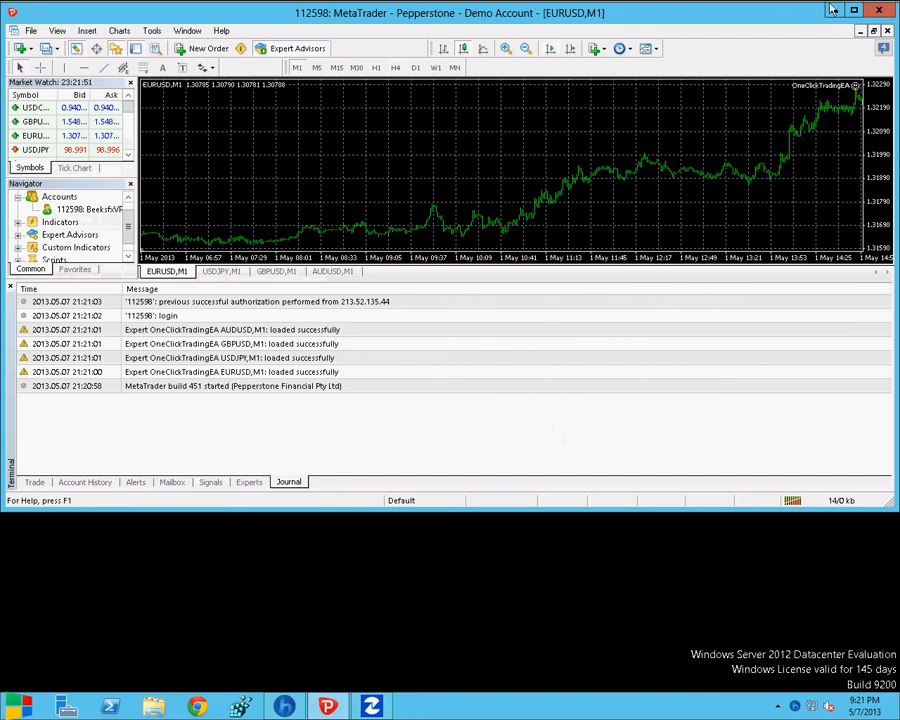
Minimise the Pepperstone terminal and check the POM log for both loaded MetaTrader terminals
click(862, 10)
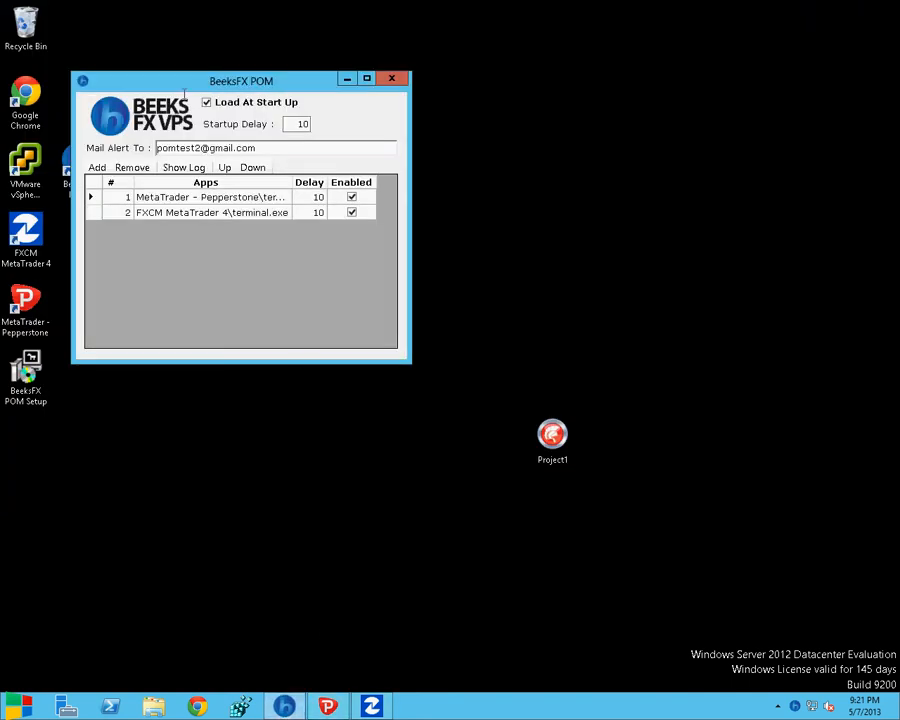
click(184, 167)
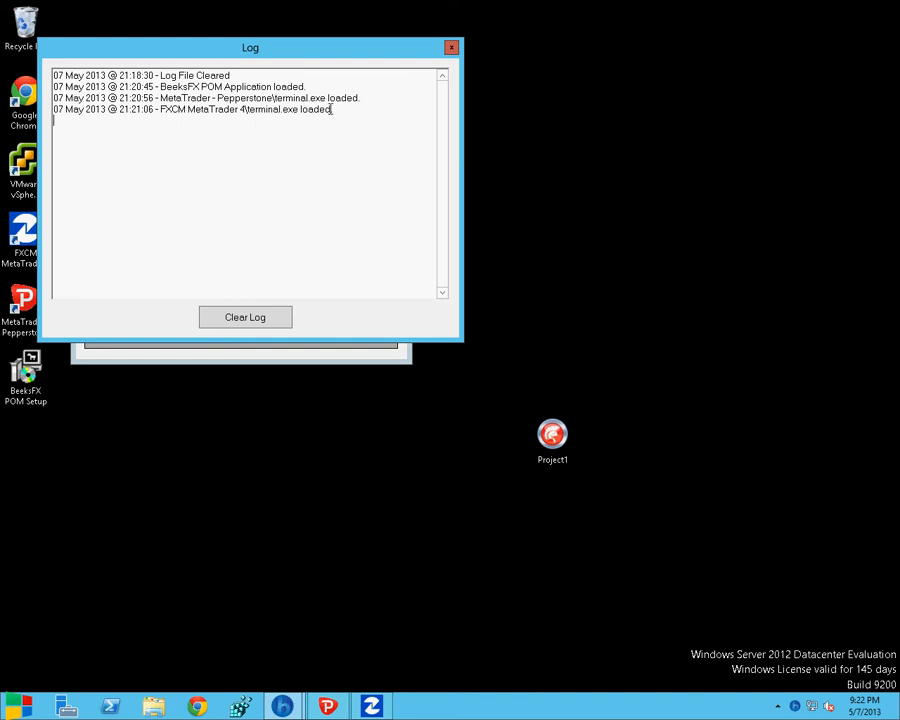
mouse_move(284, 274)
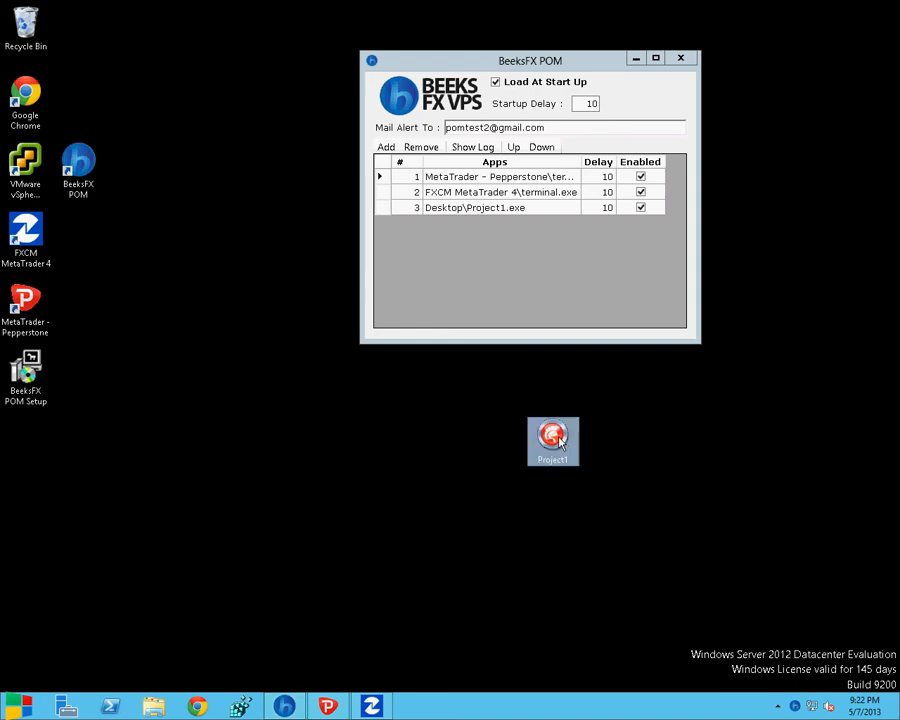
Launch the Project1 test app, then open Task Manager from the taskbar menu
double_click(552, 440)
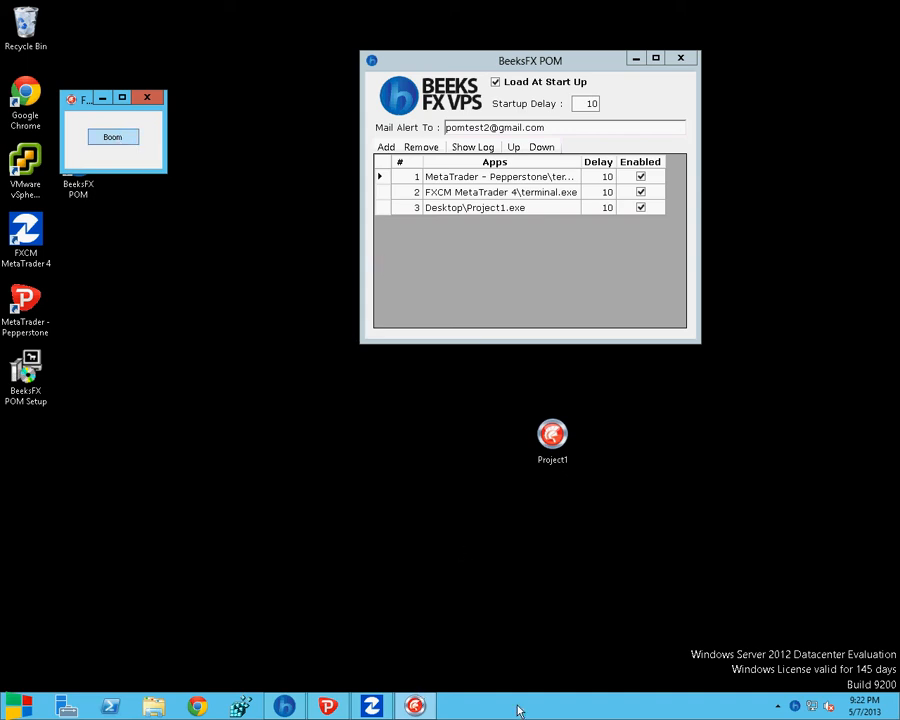
right_click(517, 707)
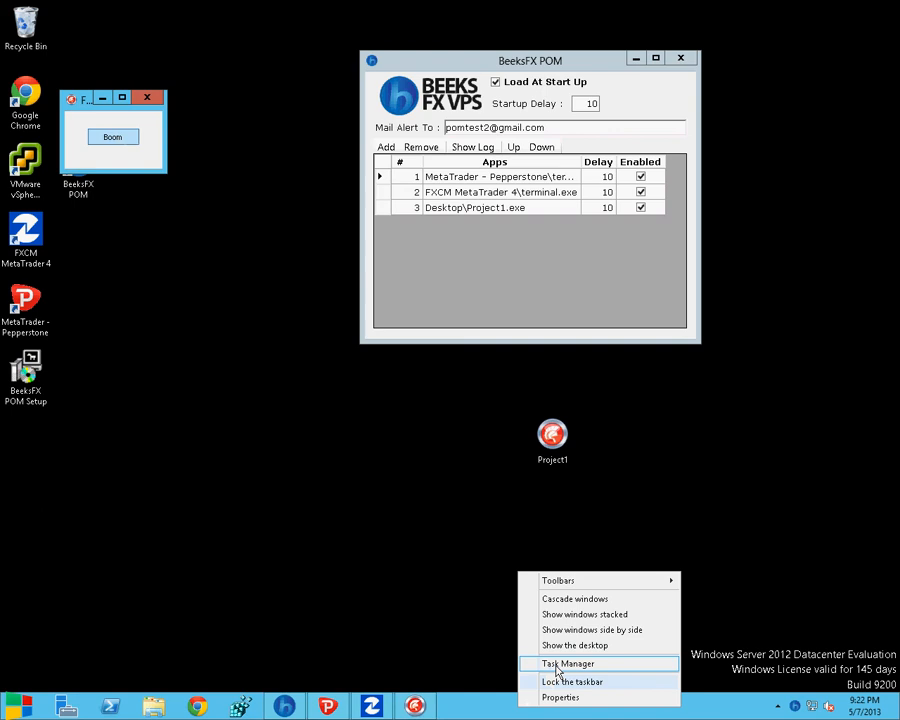
click(566, 663)
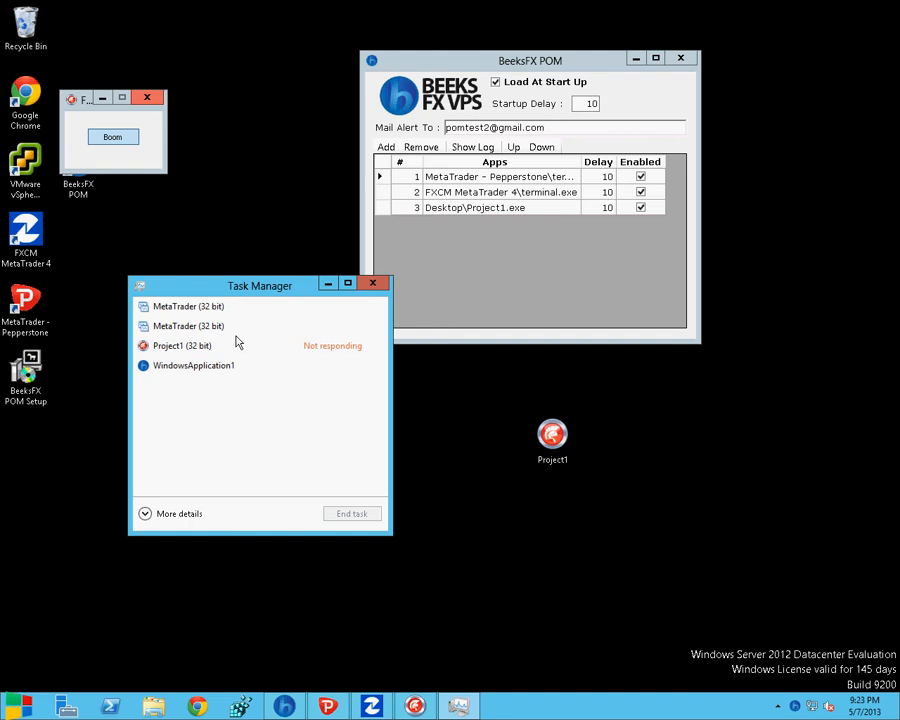
mouse_move(247, 344)
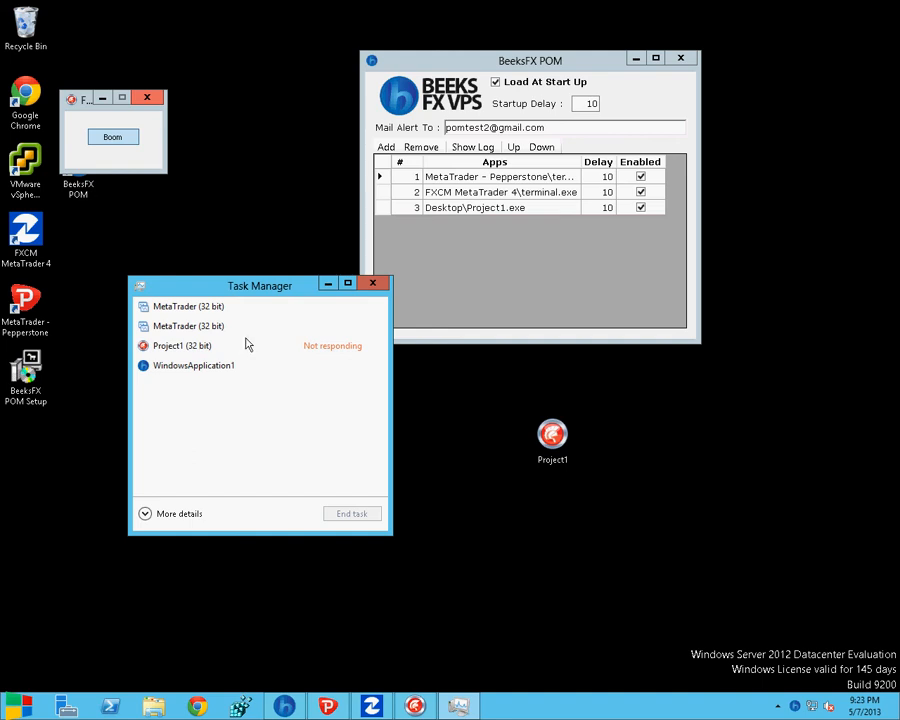
mouse_move(418, 123)
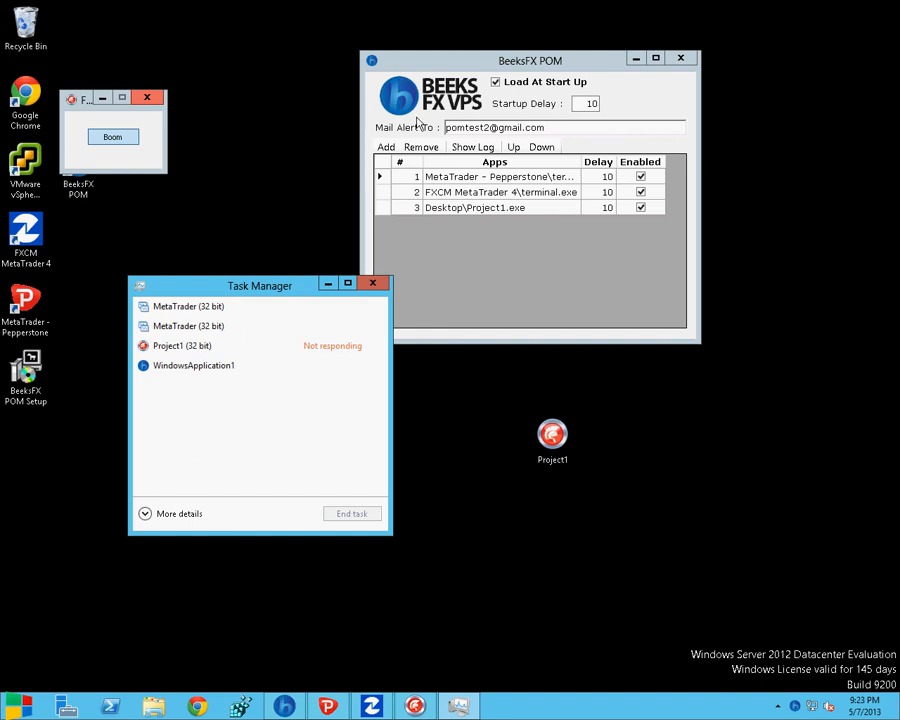
mouse_move(435, 75)
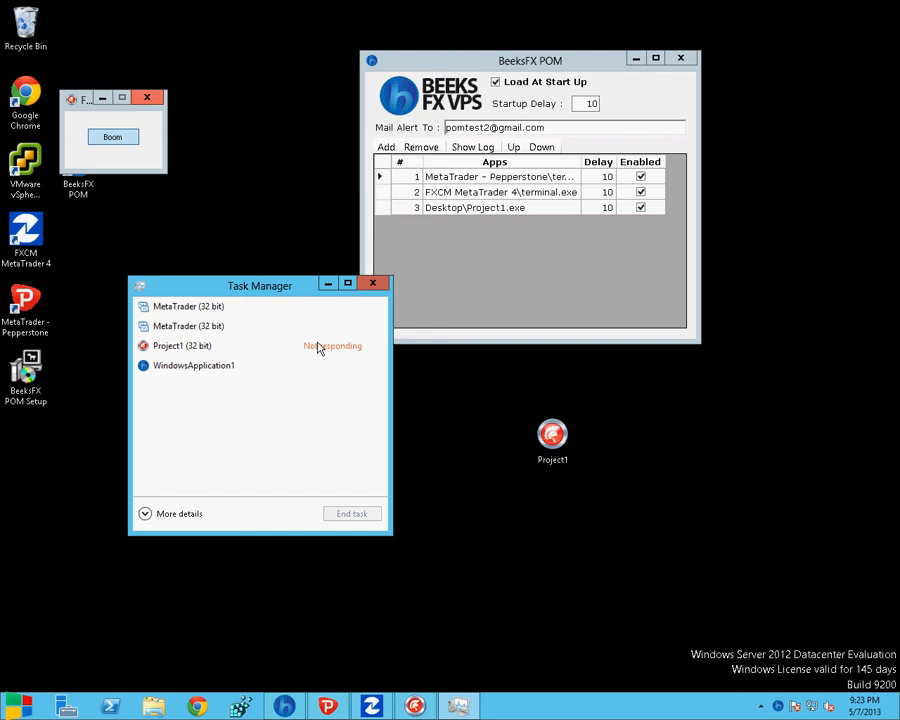
mouse_move(266, 388)
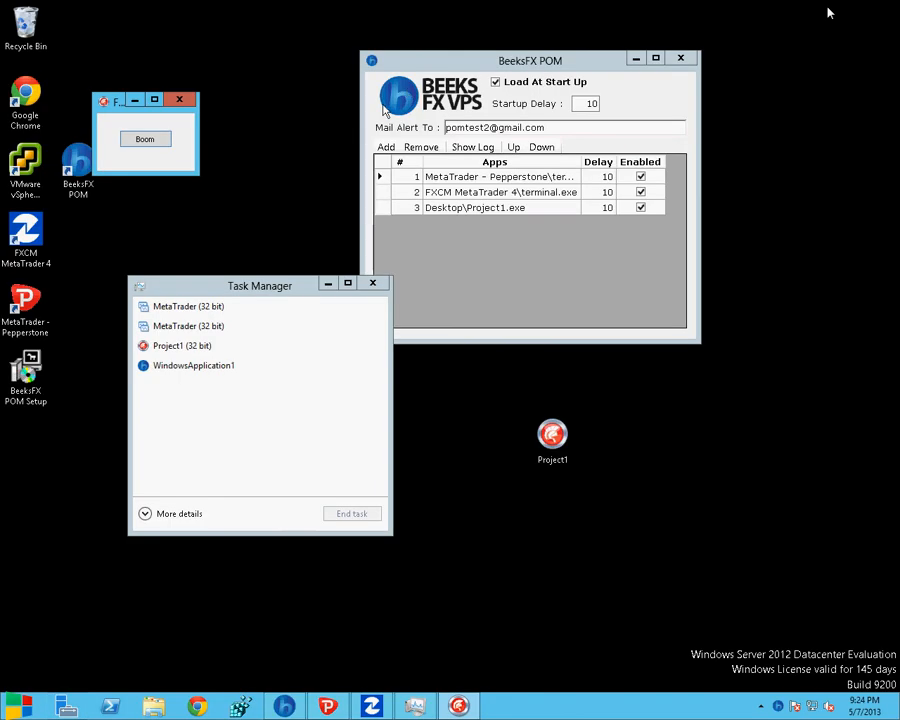
mouse_move(425, 7)
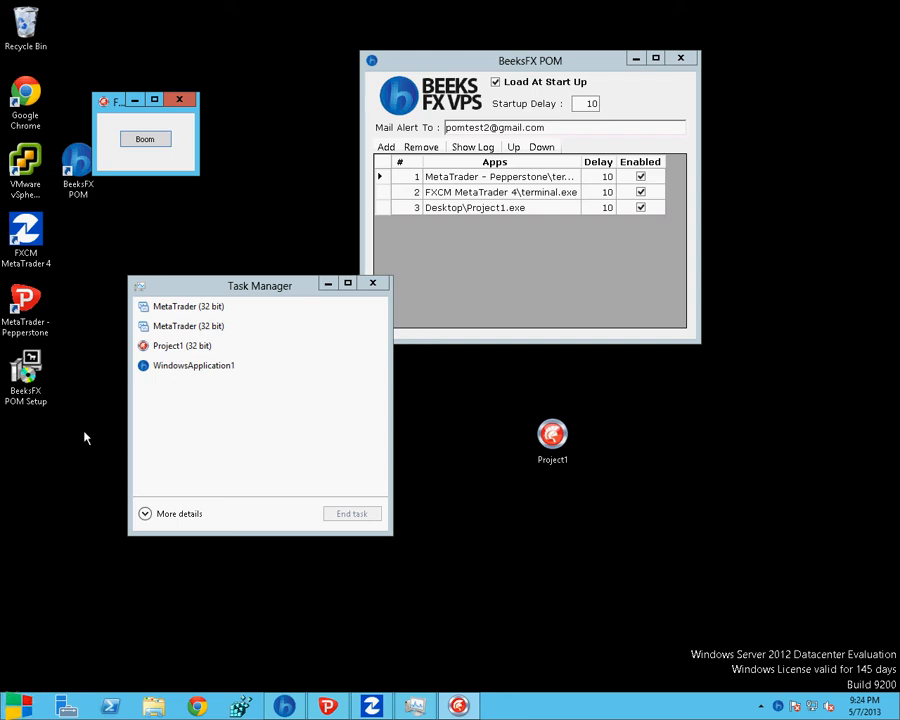
mouse_move(698, 123)
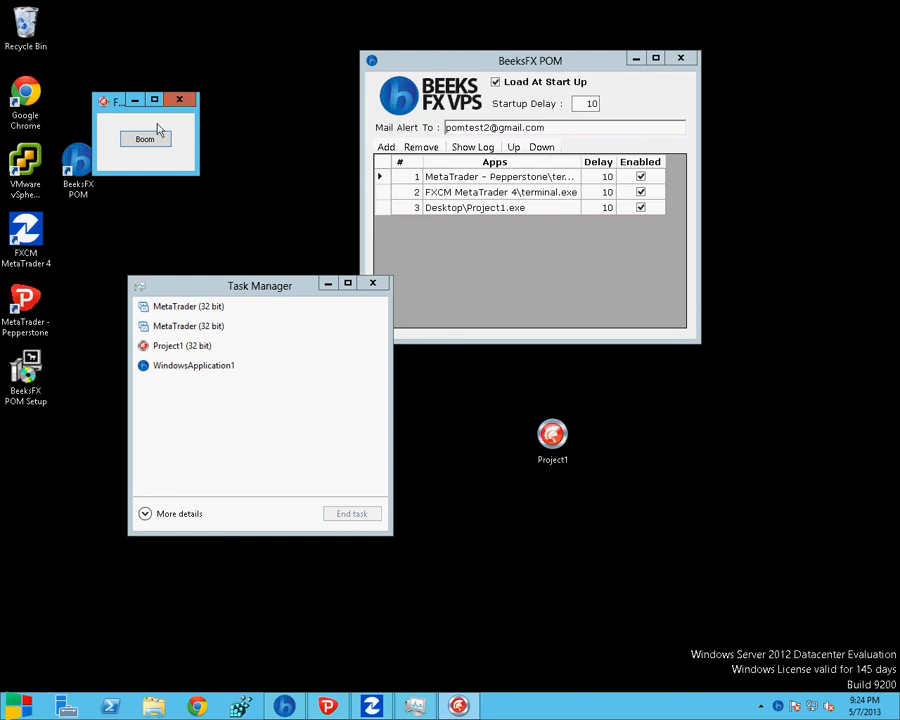
mouse_move(181, 140)
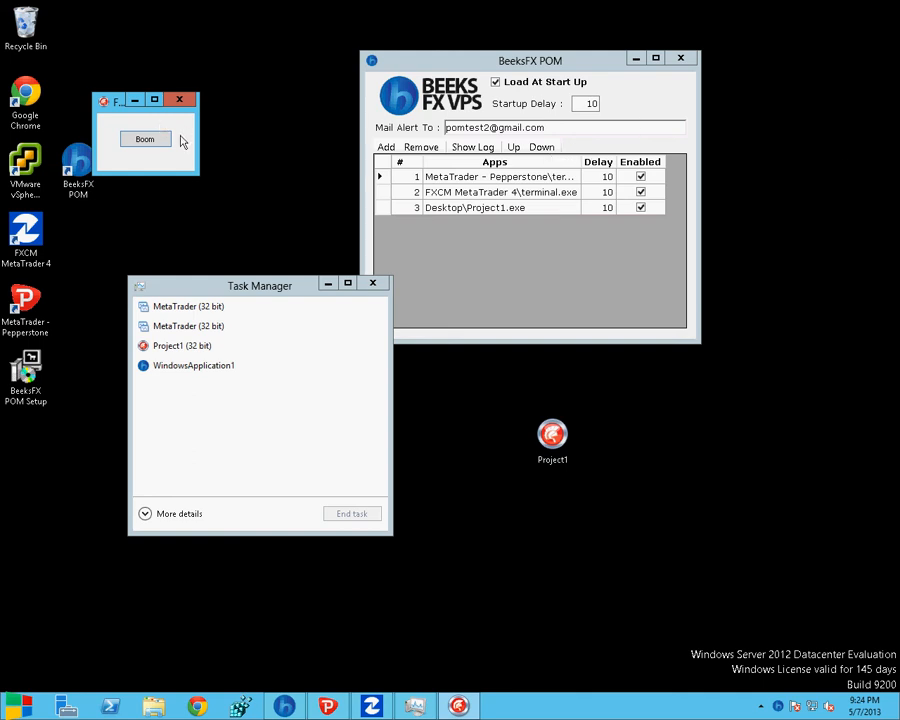